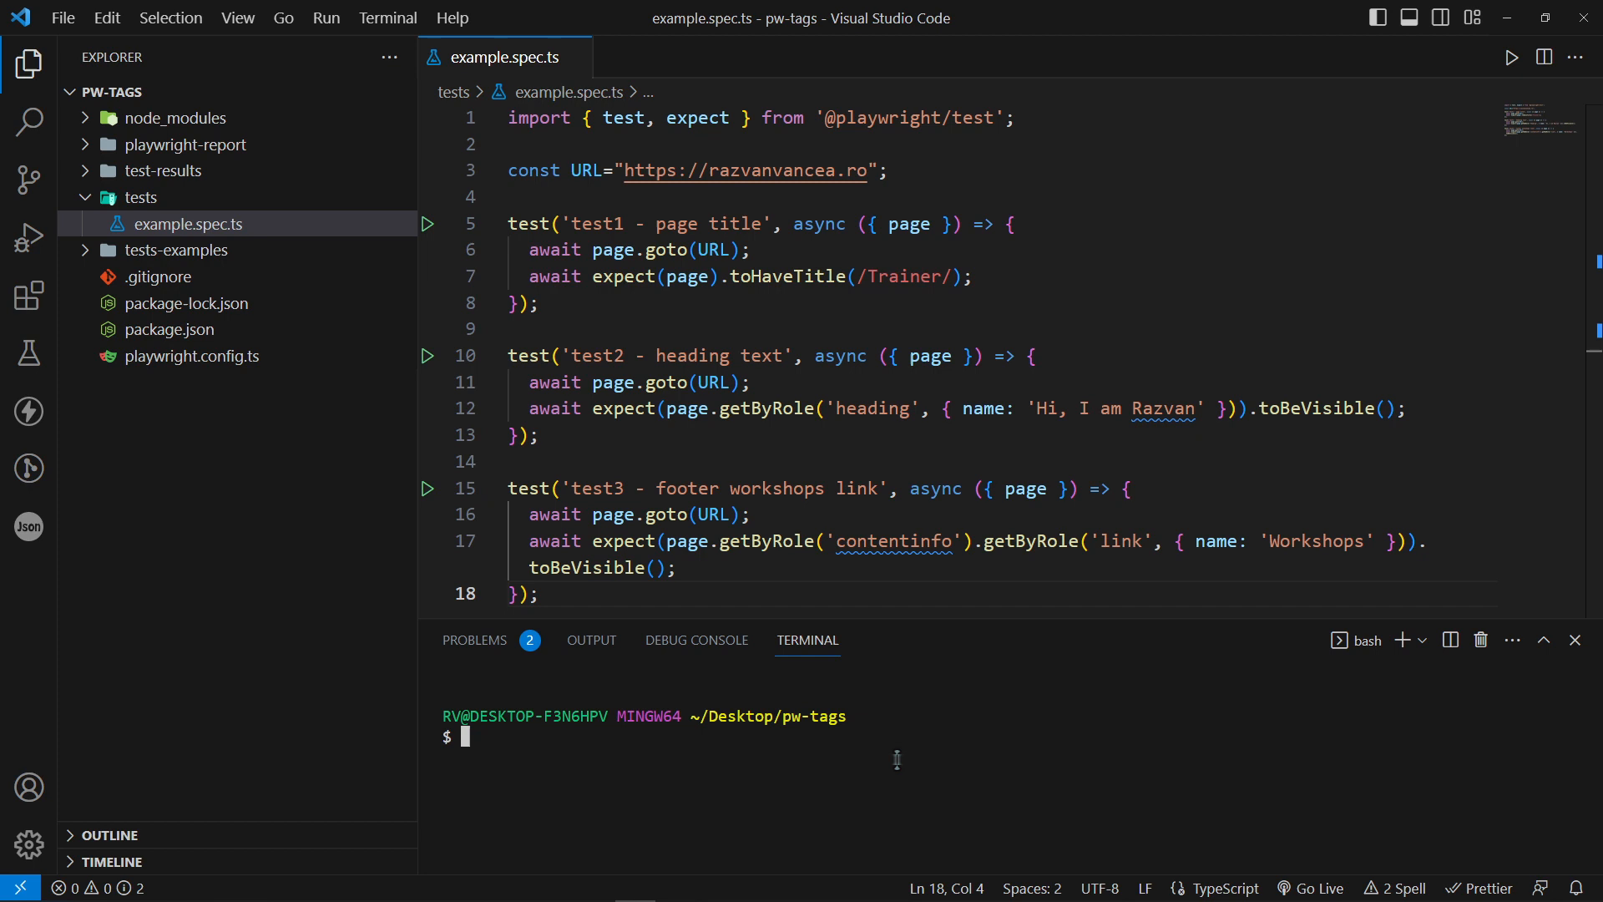
pyautogui.moveTo(926, 754)
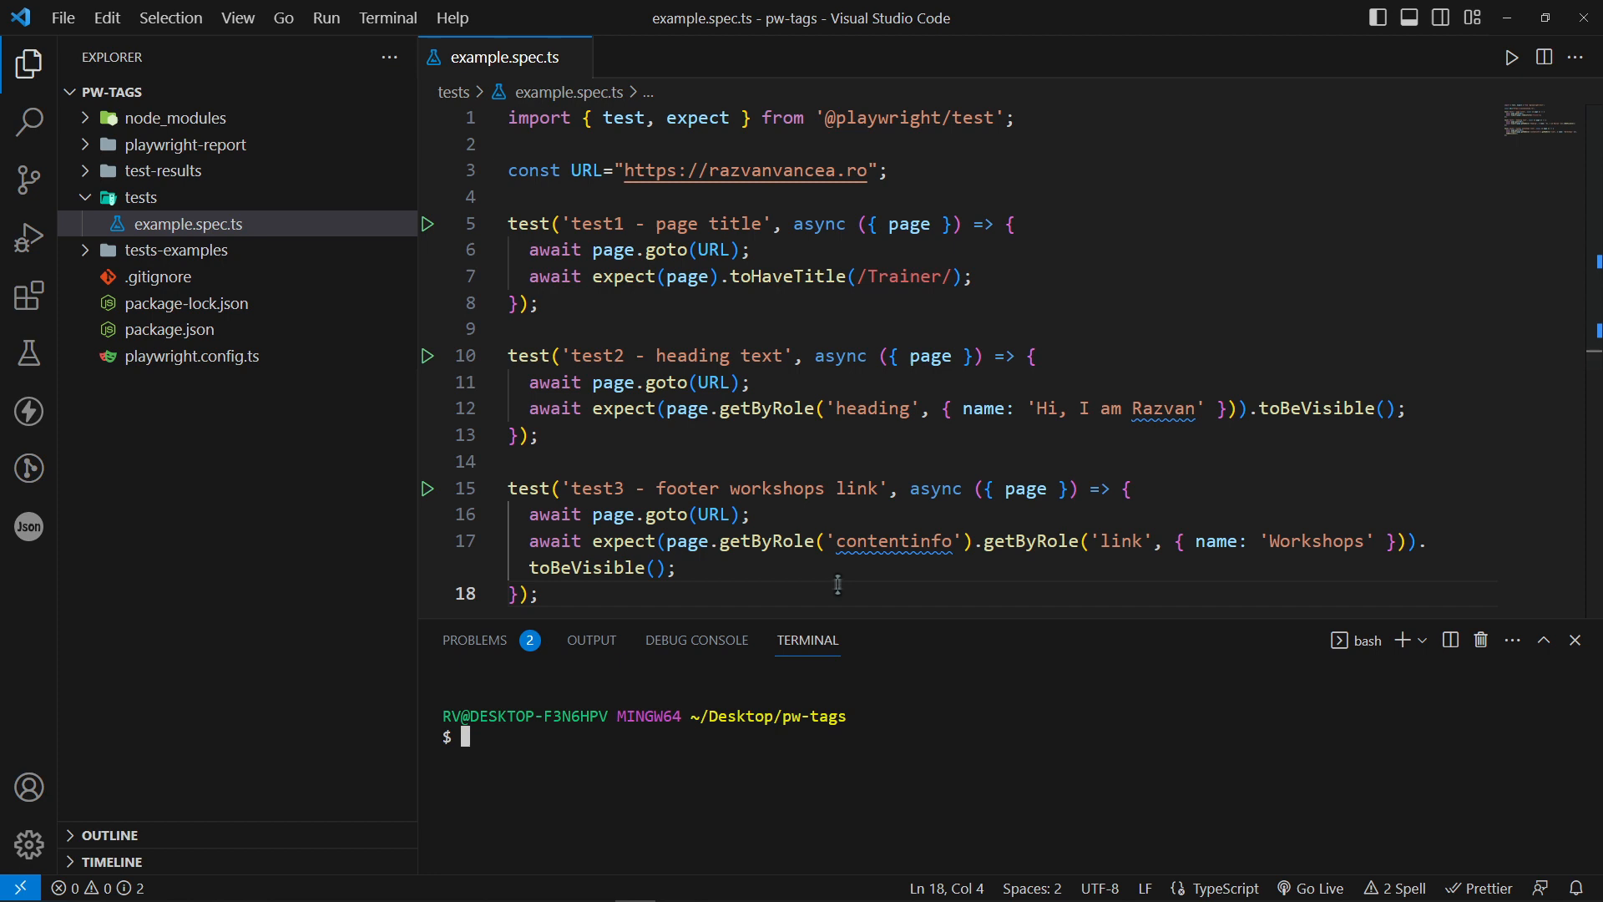
pyautogui.moveTo(780, 457)
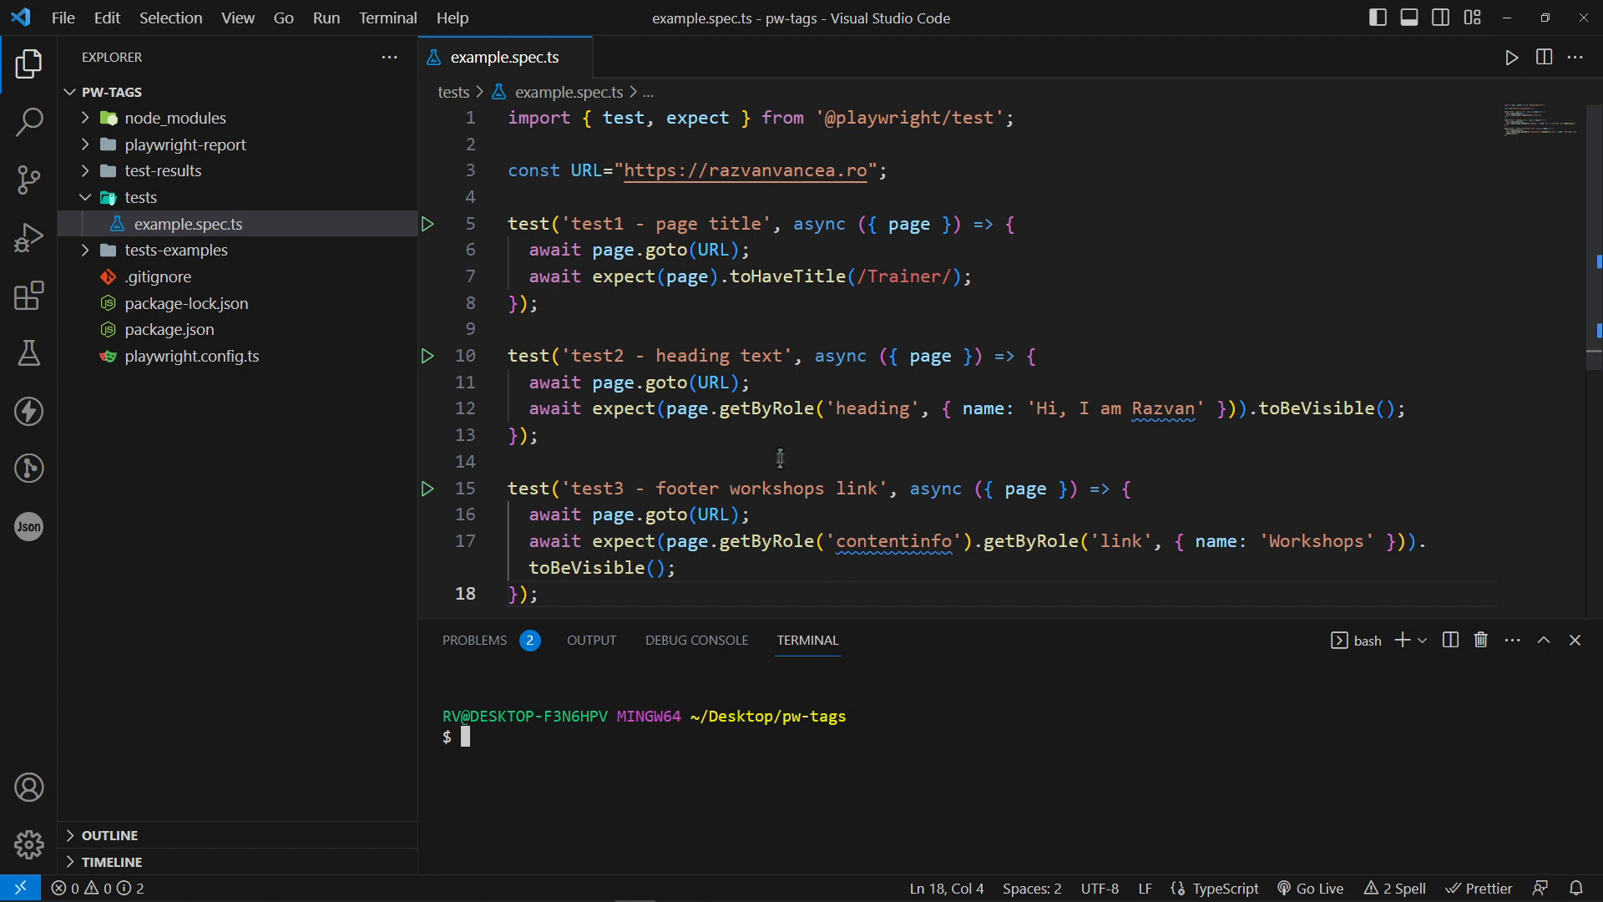
pyautogui.moveTo(759, 355)
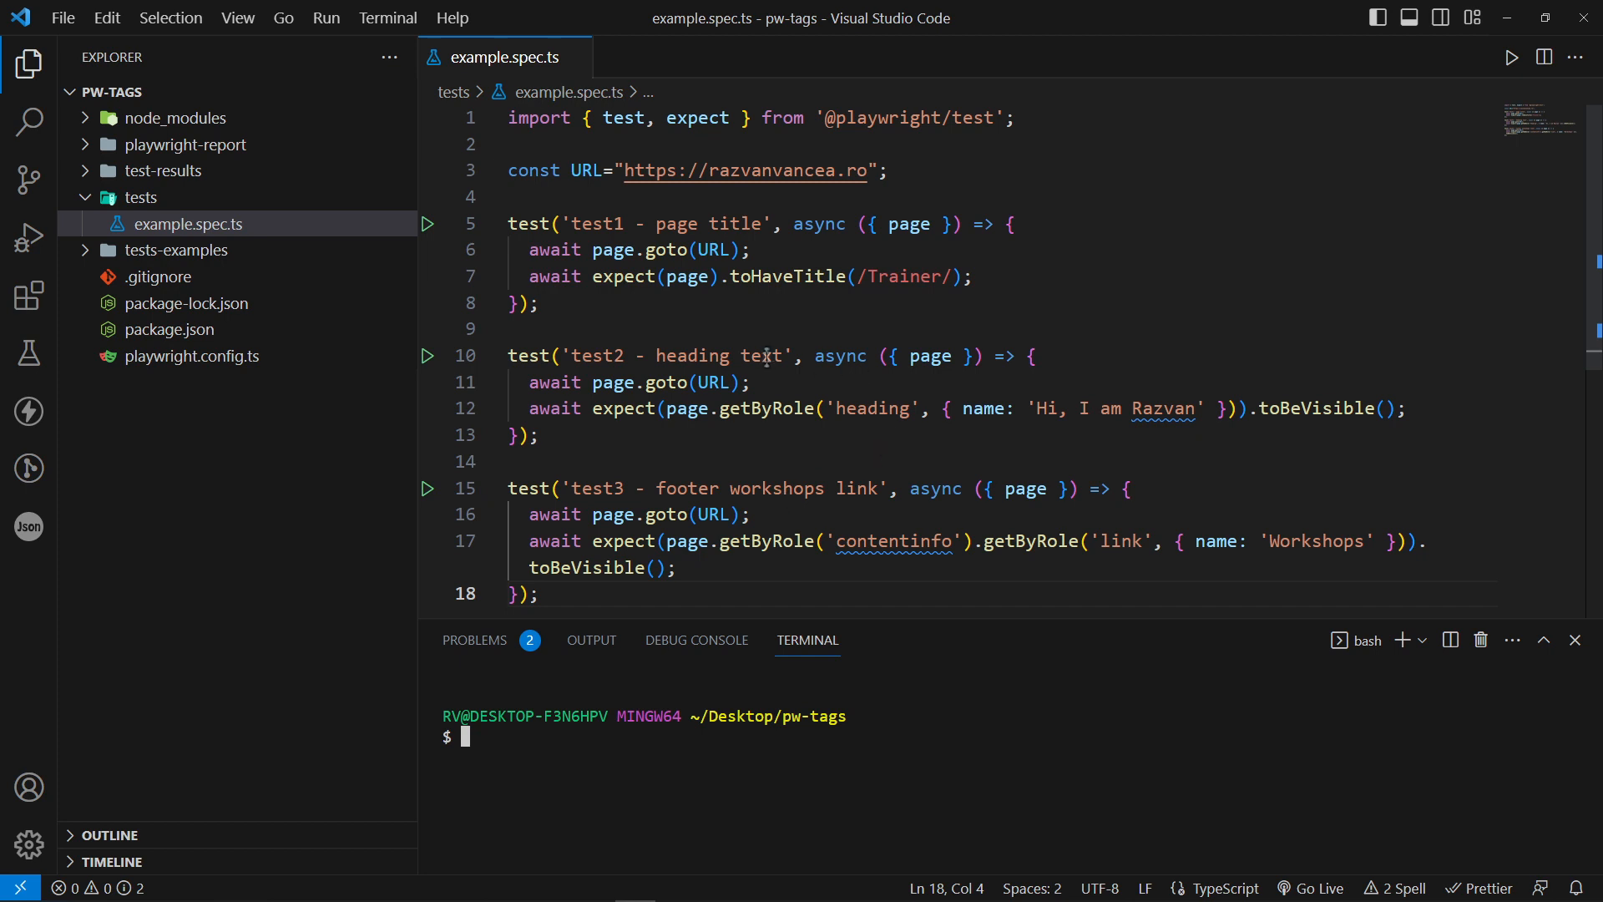
pyautogui.write('" "')
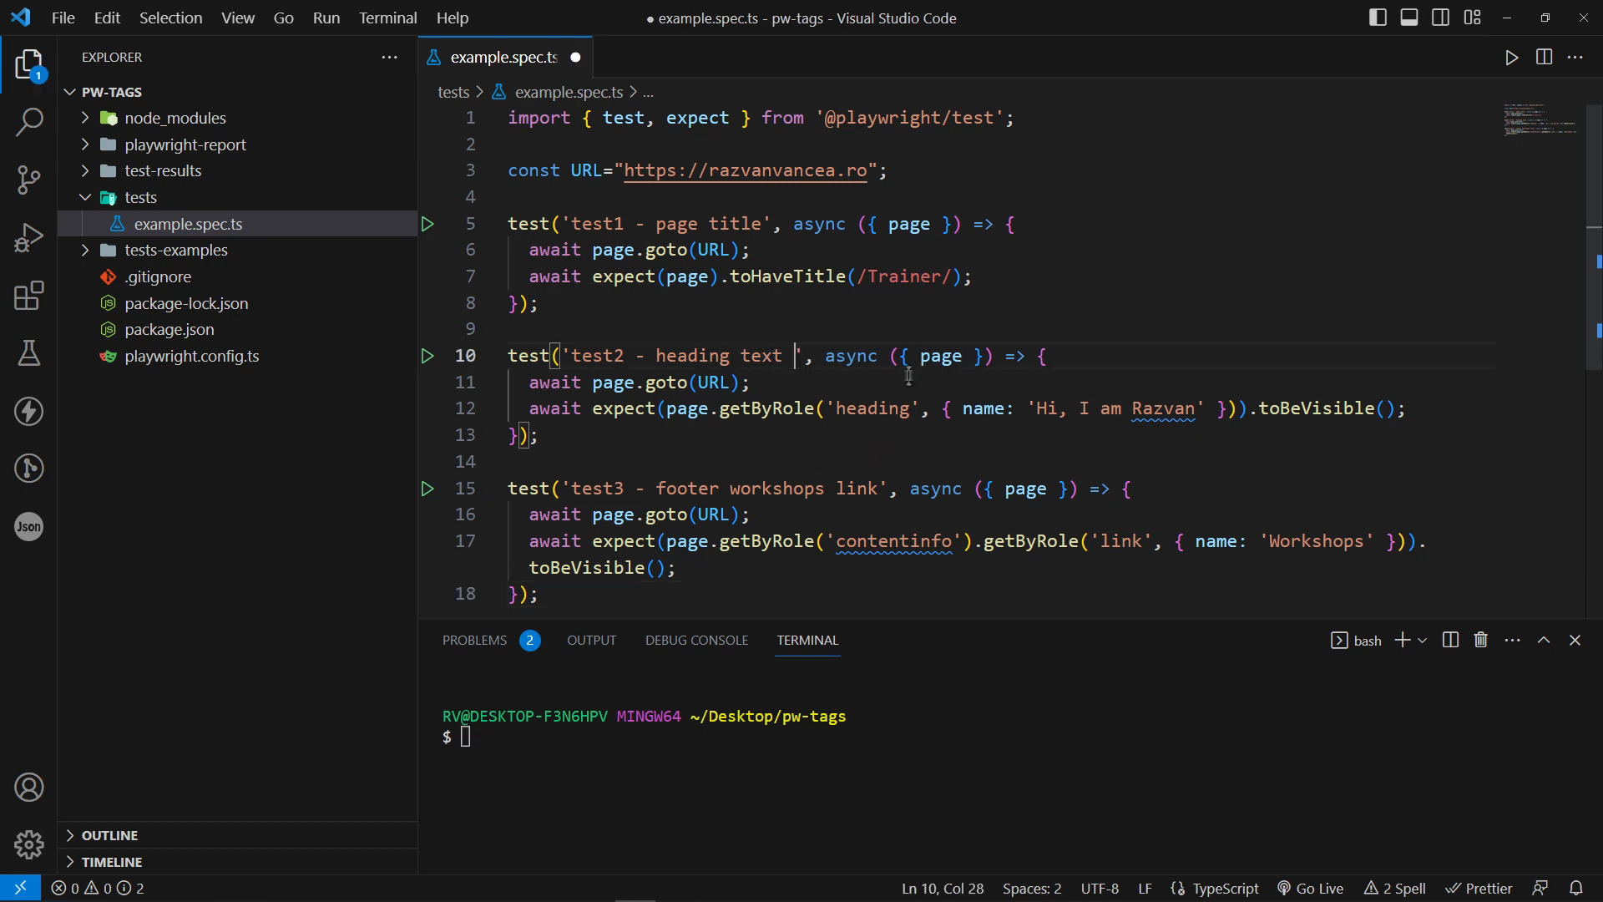
pyautogui.write('@smoke')
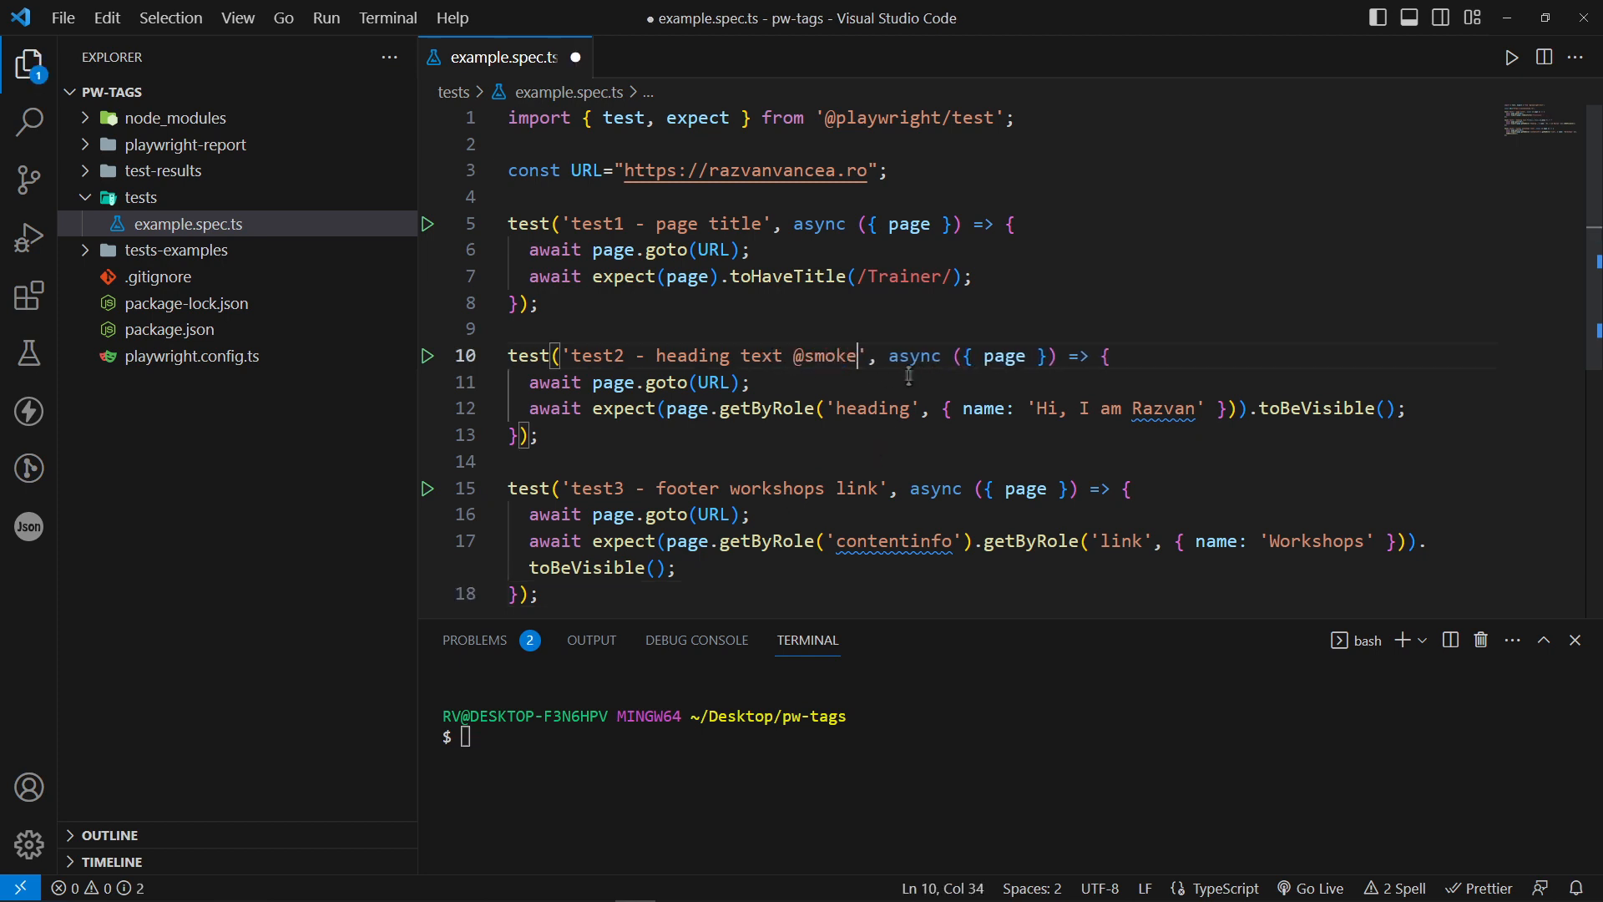
pyautogui.moveTo(881, 483)
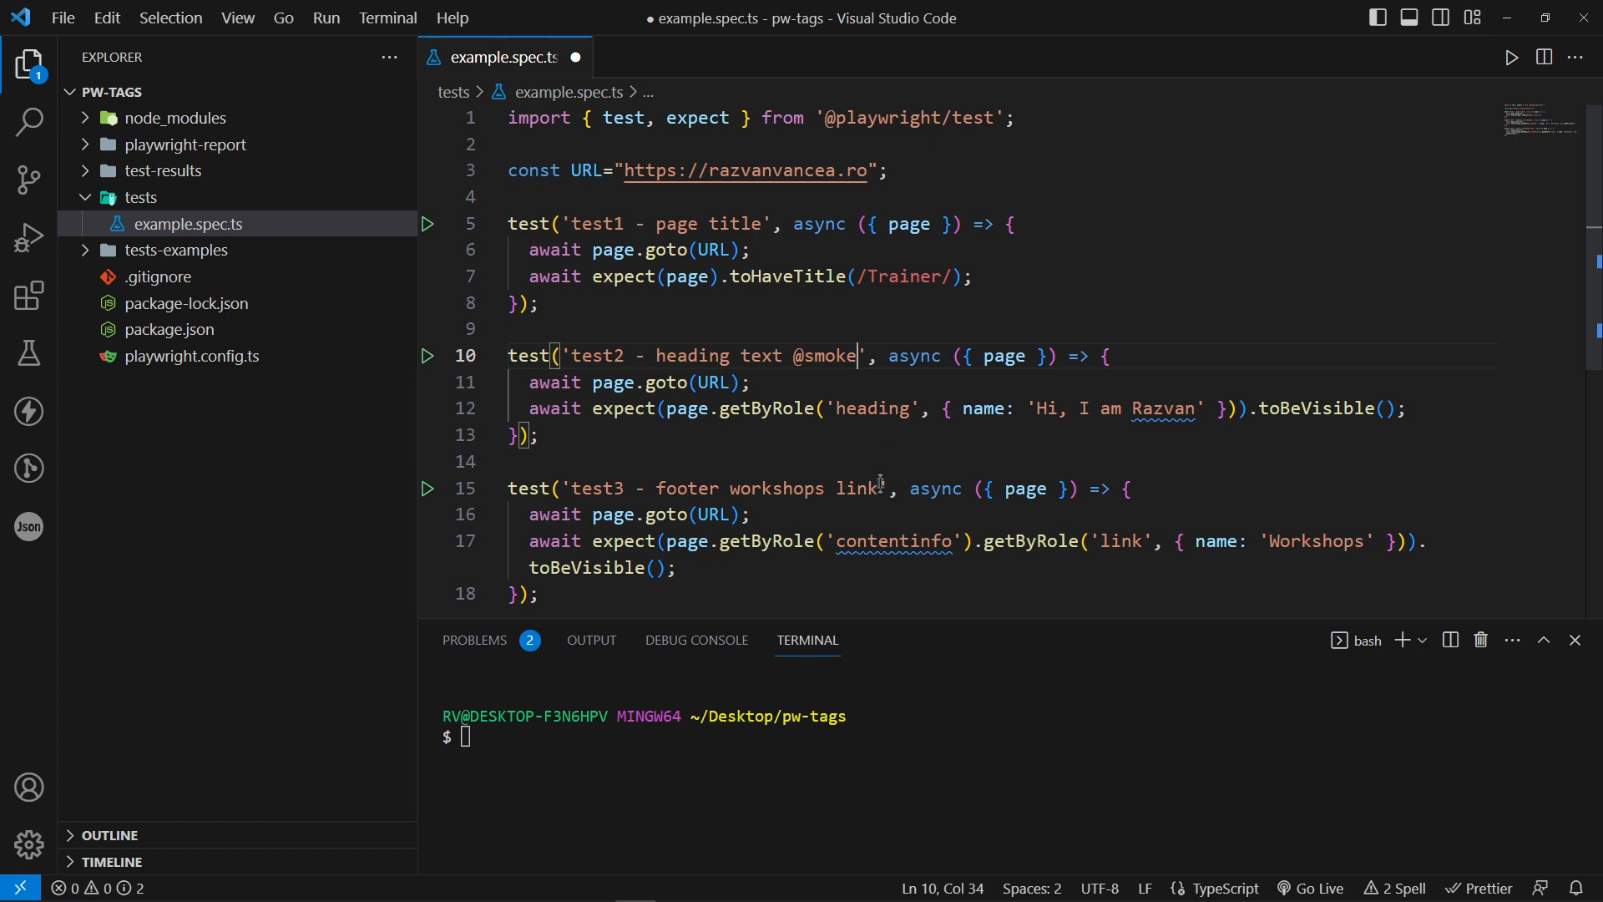
pyautogui.write('@sm')
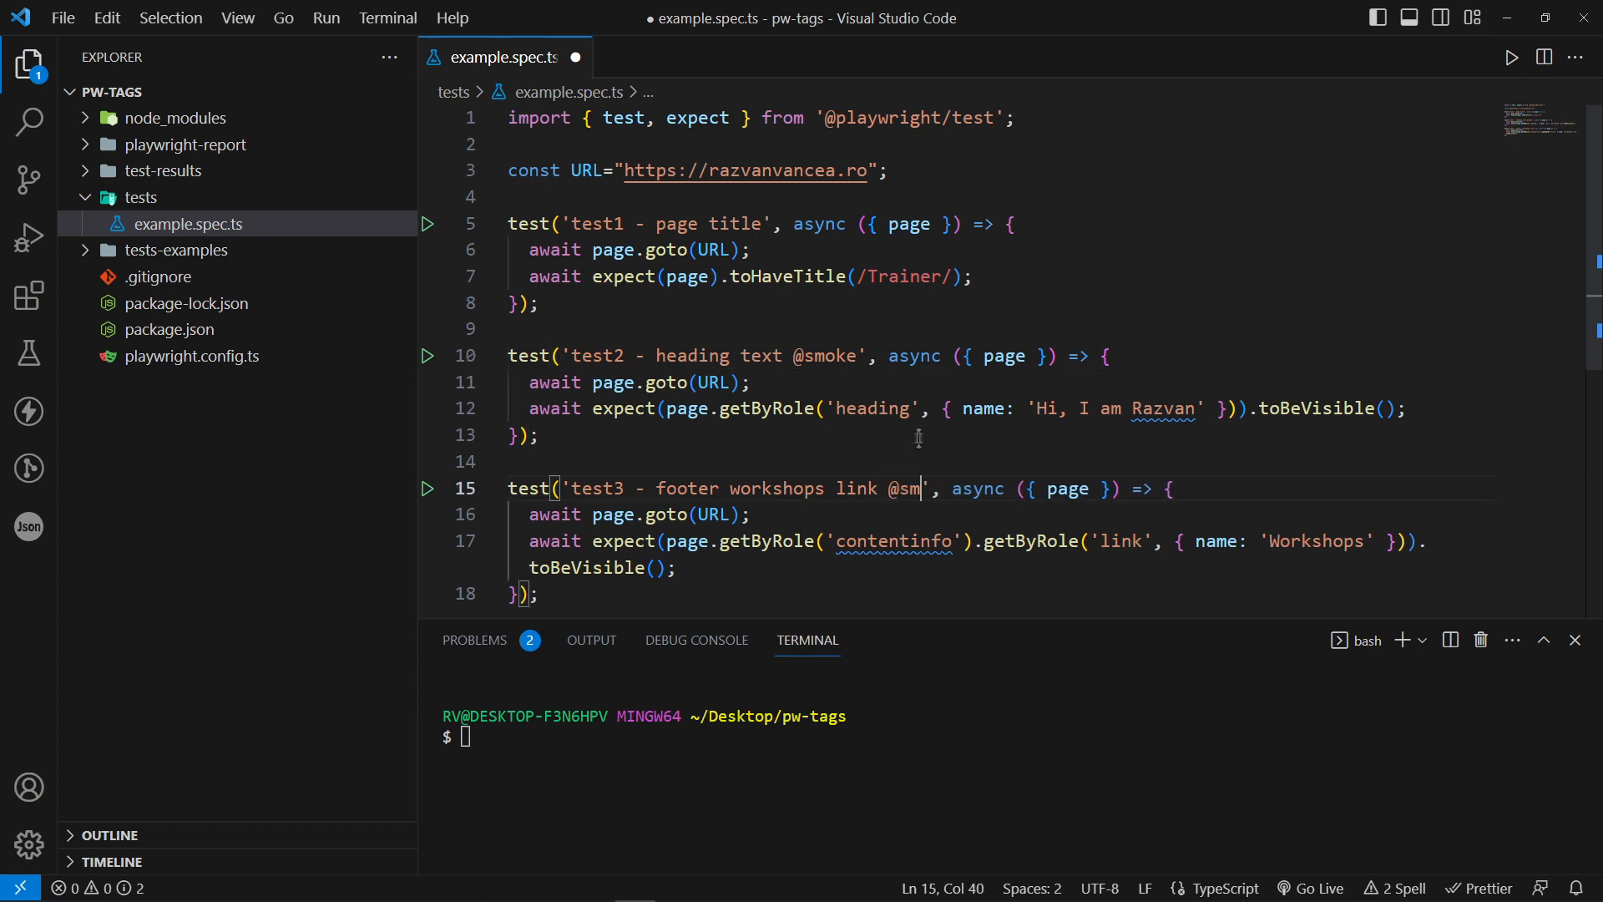
pyautogui.write('oke')
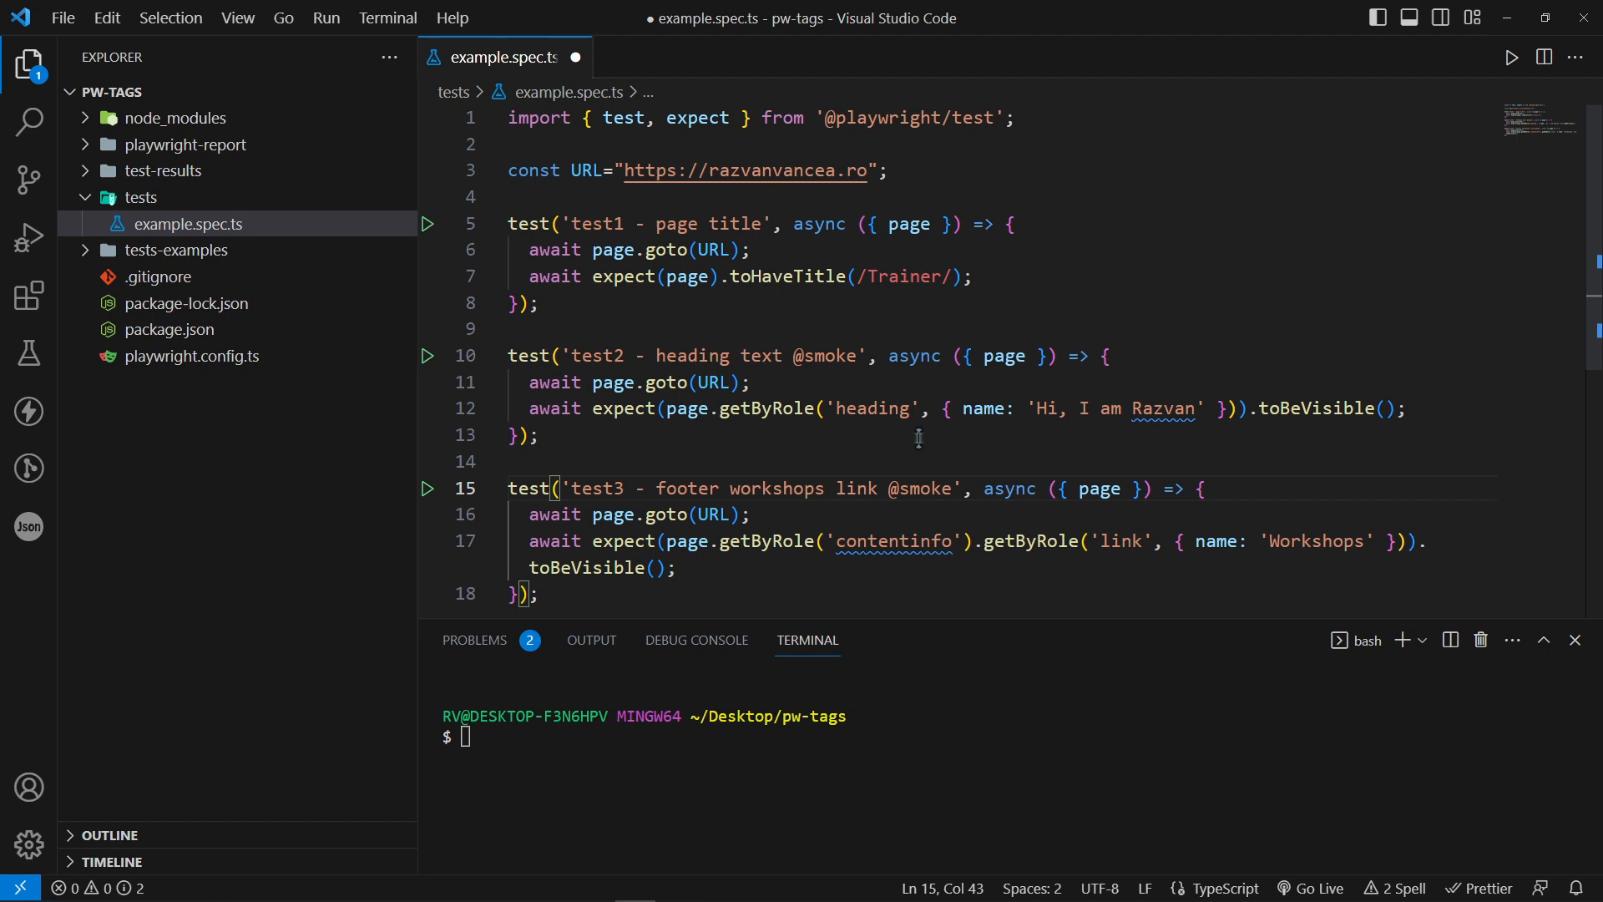
pyautogui.press('Ctrl+s')
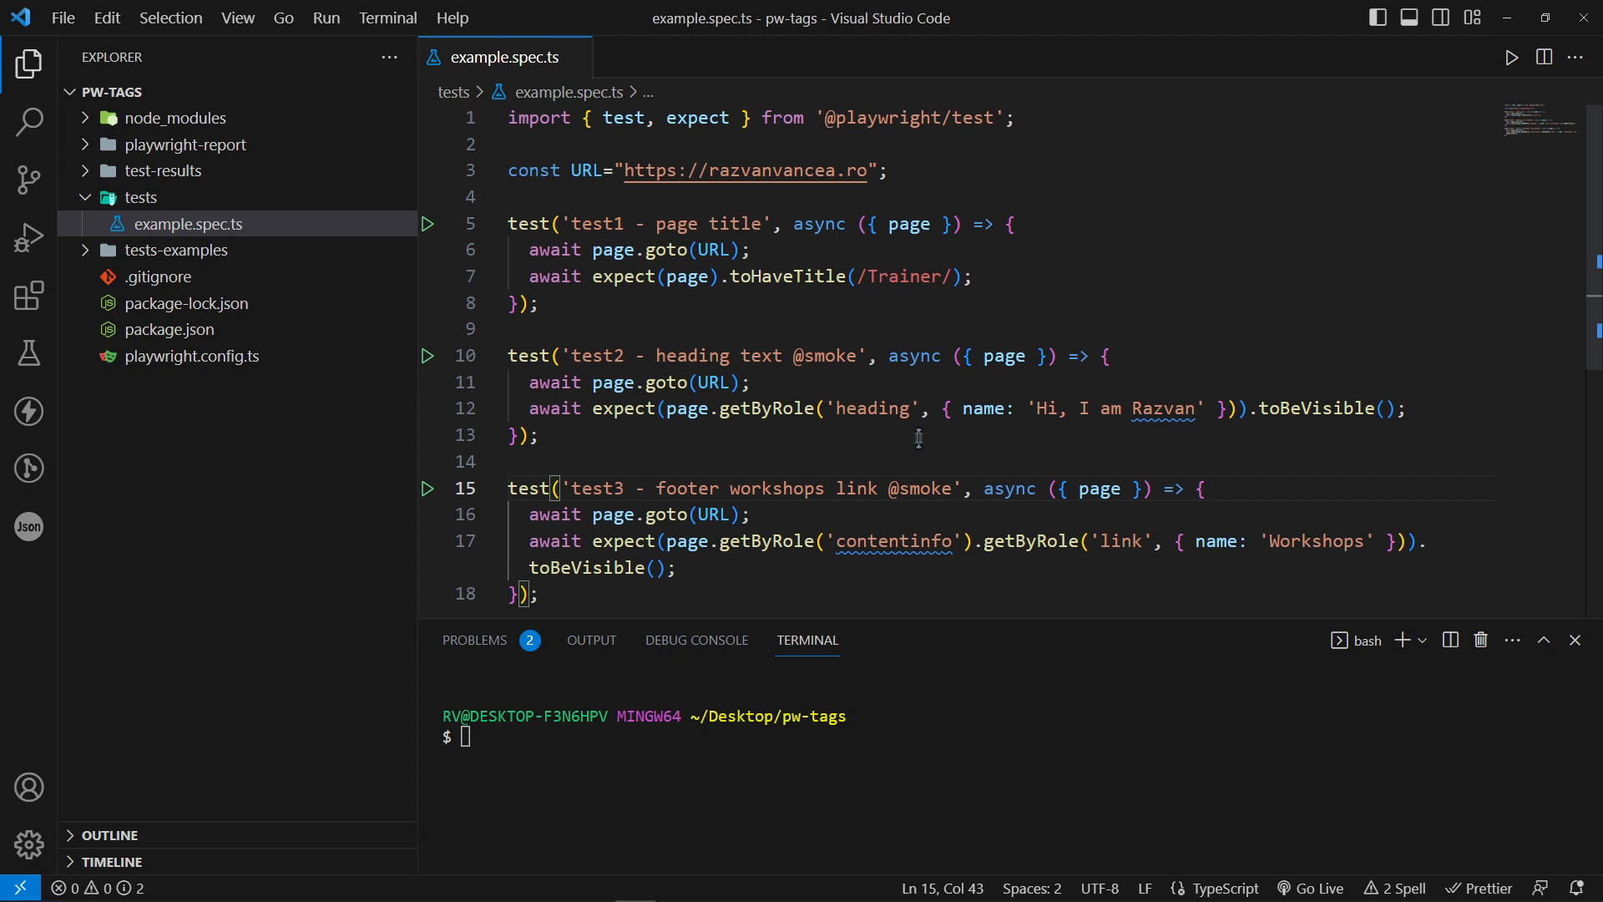
pyautogui.moveTo(886, 425)
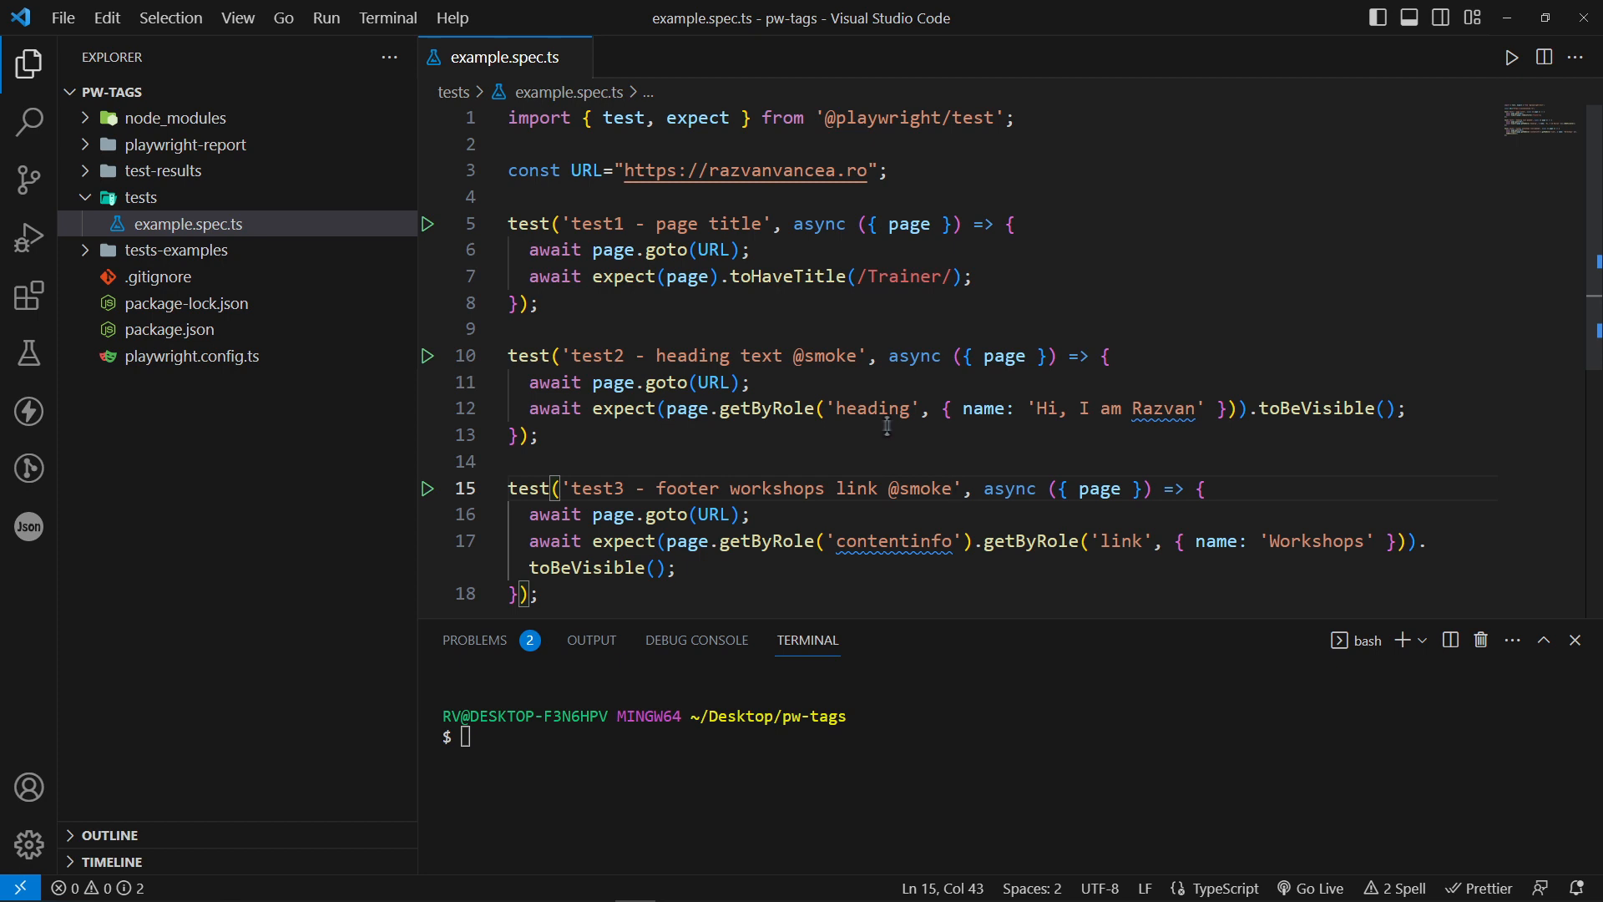
pyautogui.moveTo(807, 782)
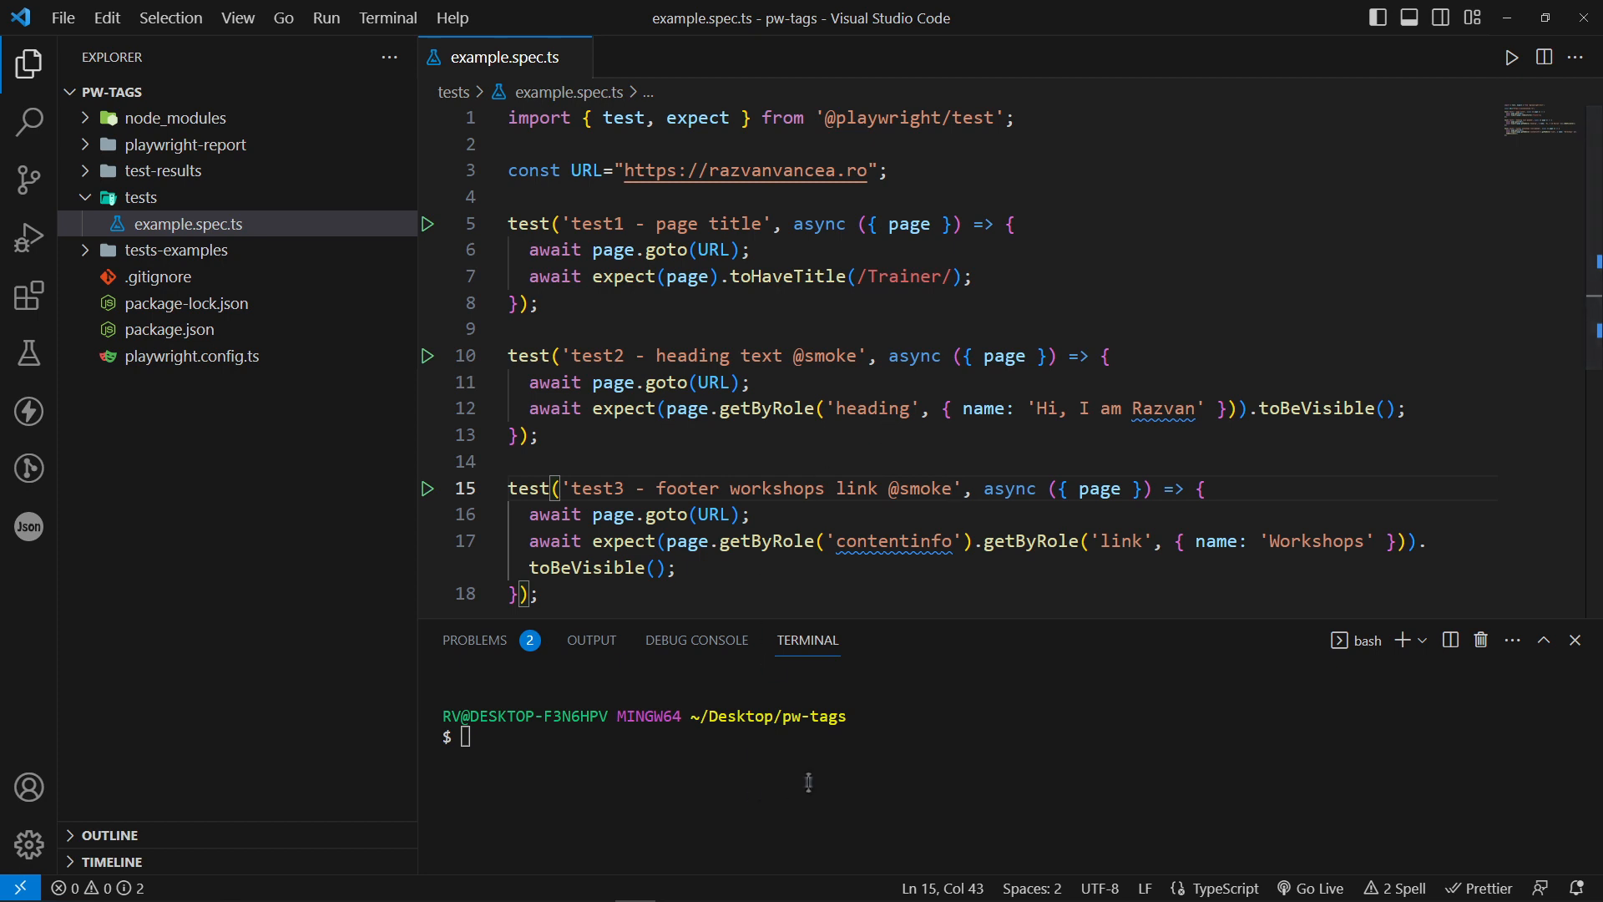
pyautogui.write('npx')
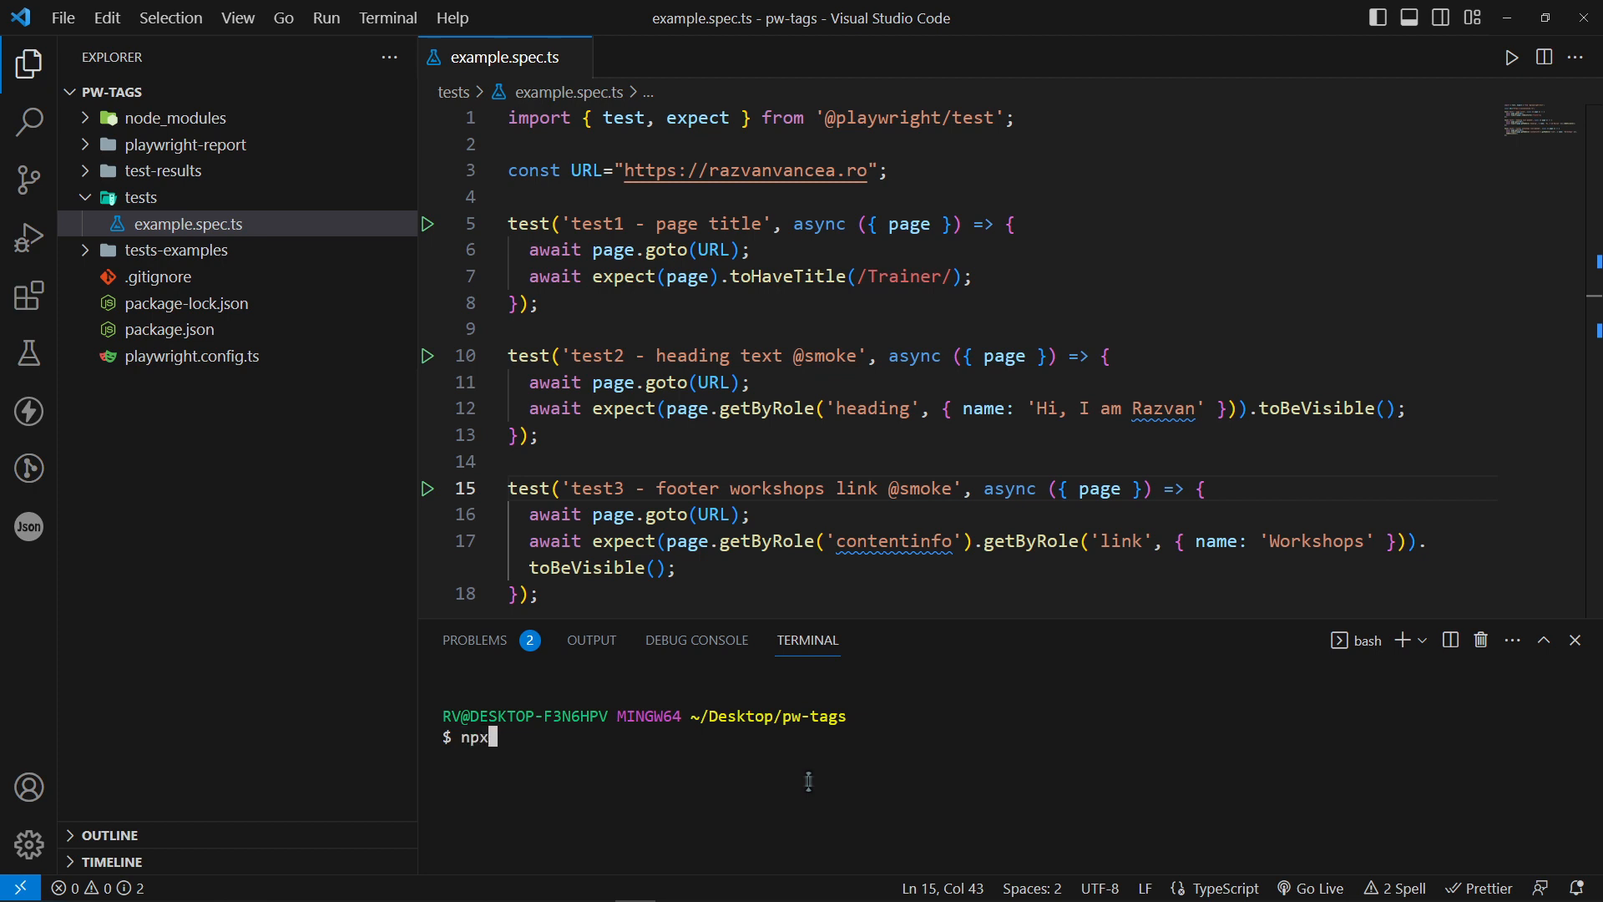
pyautogui.write('playwright')
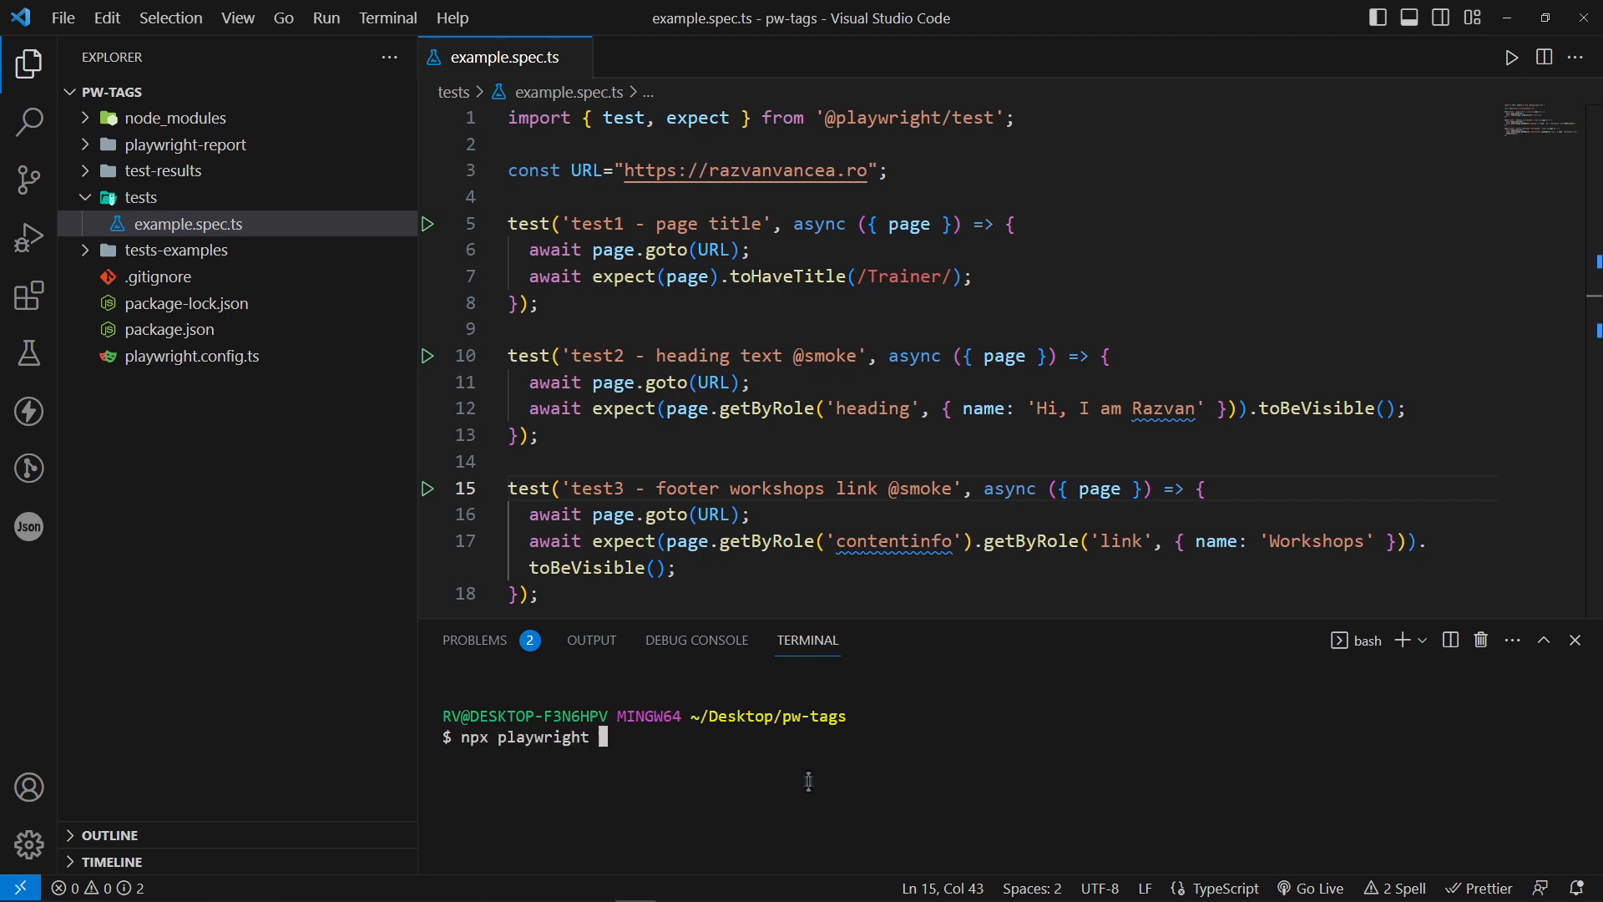
pyautogui.write('test -')
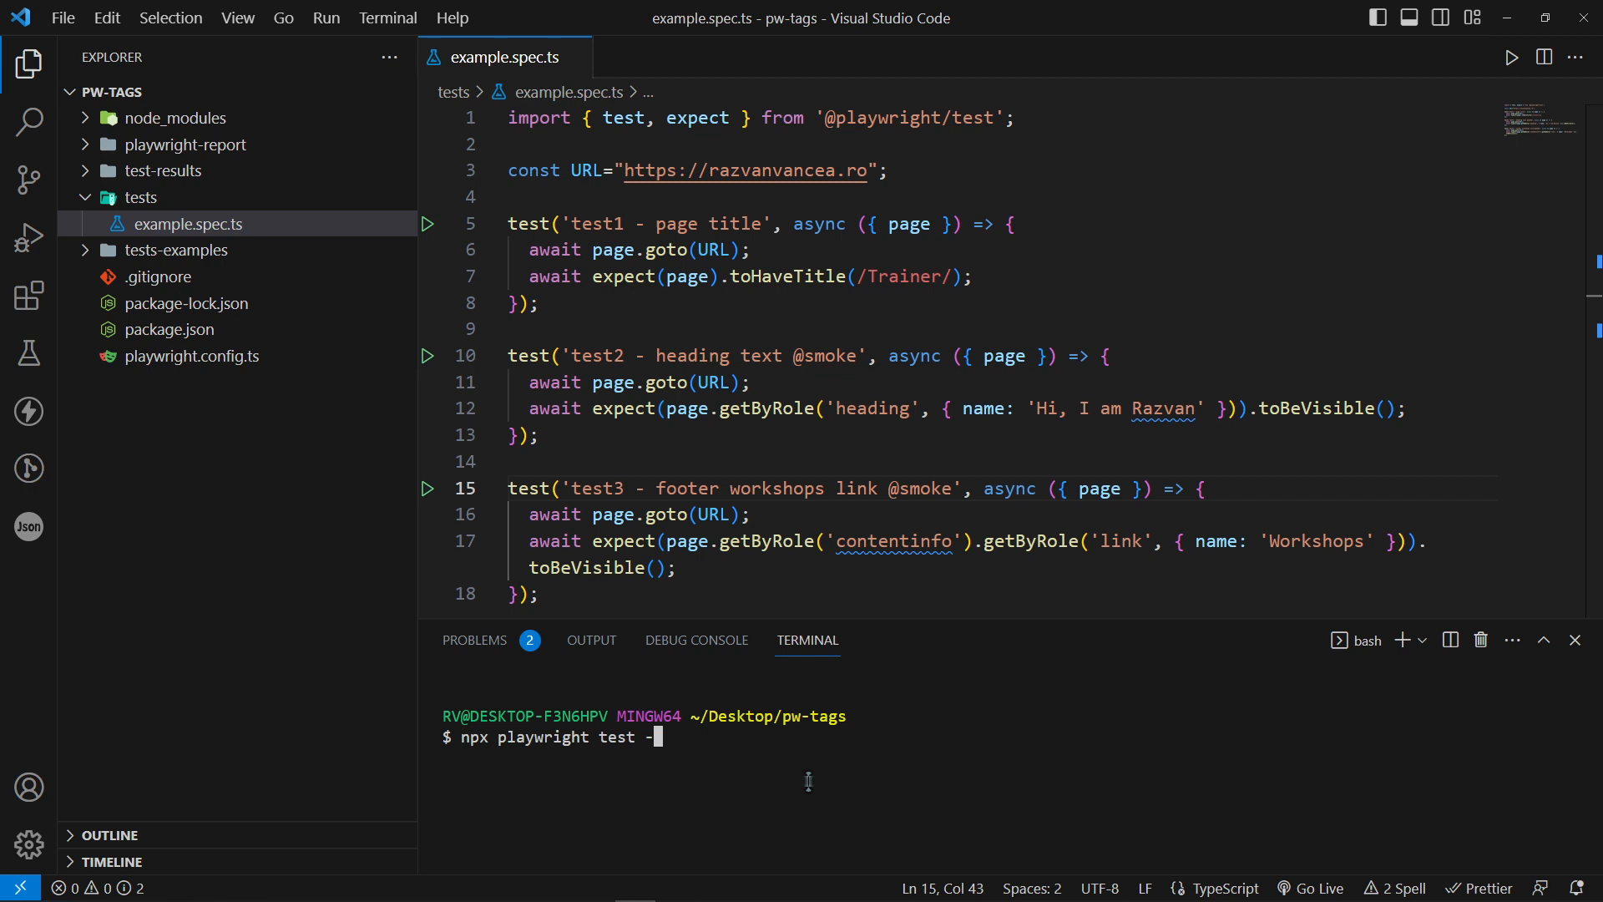
pyautogui.write('g')
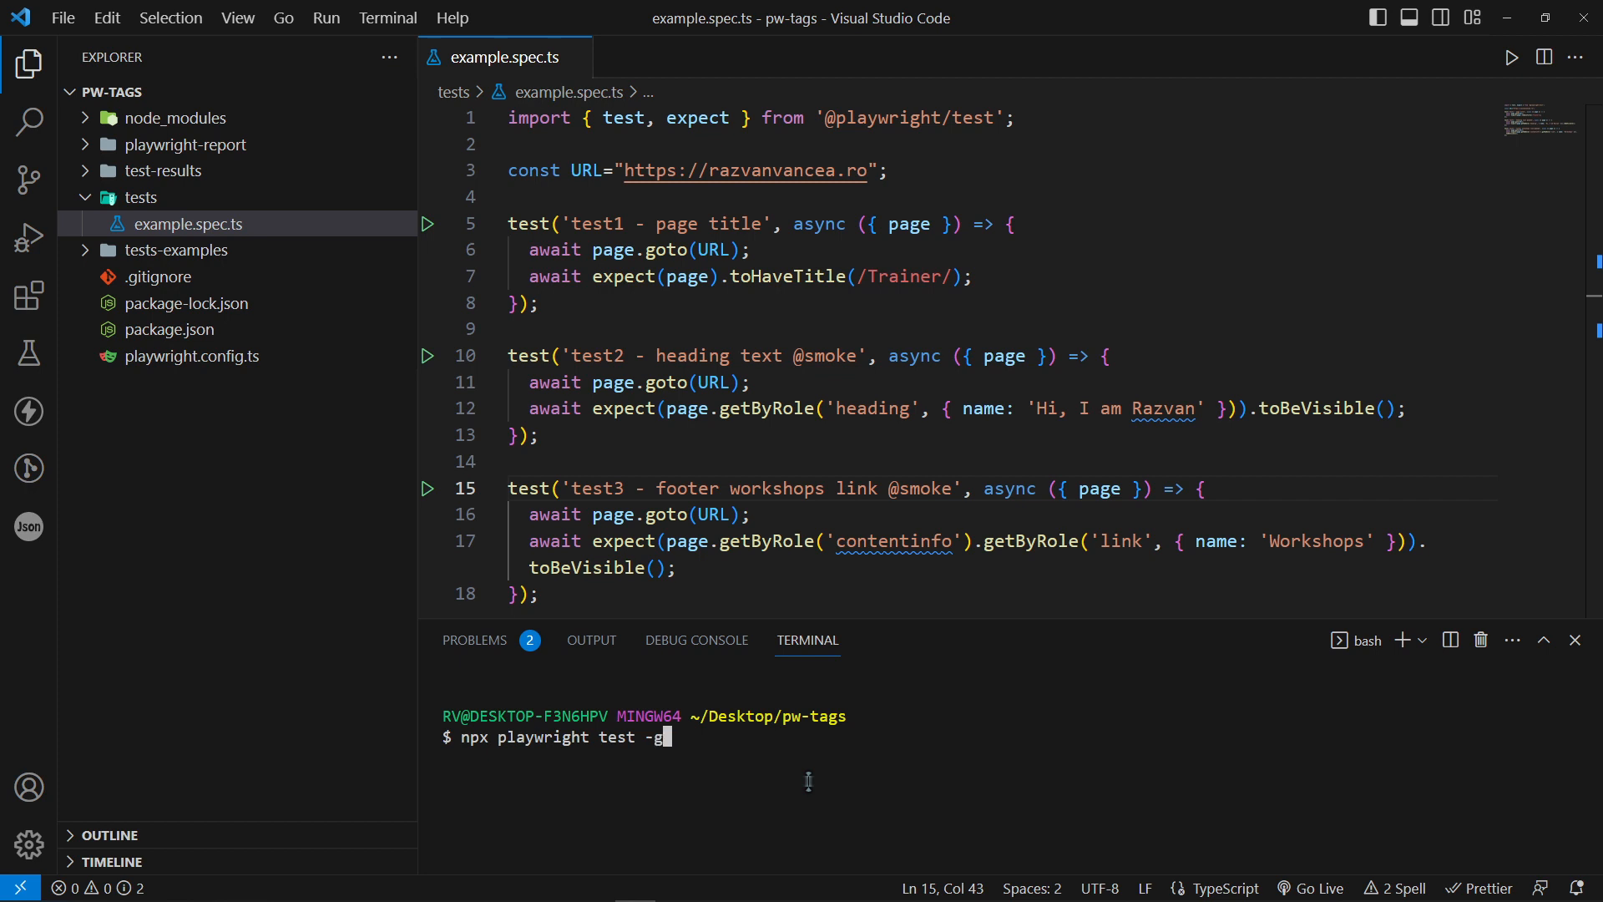
pyautogui.write('""')
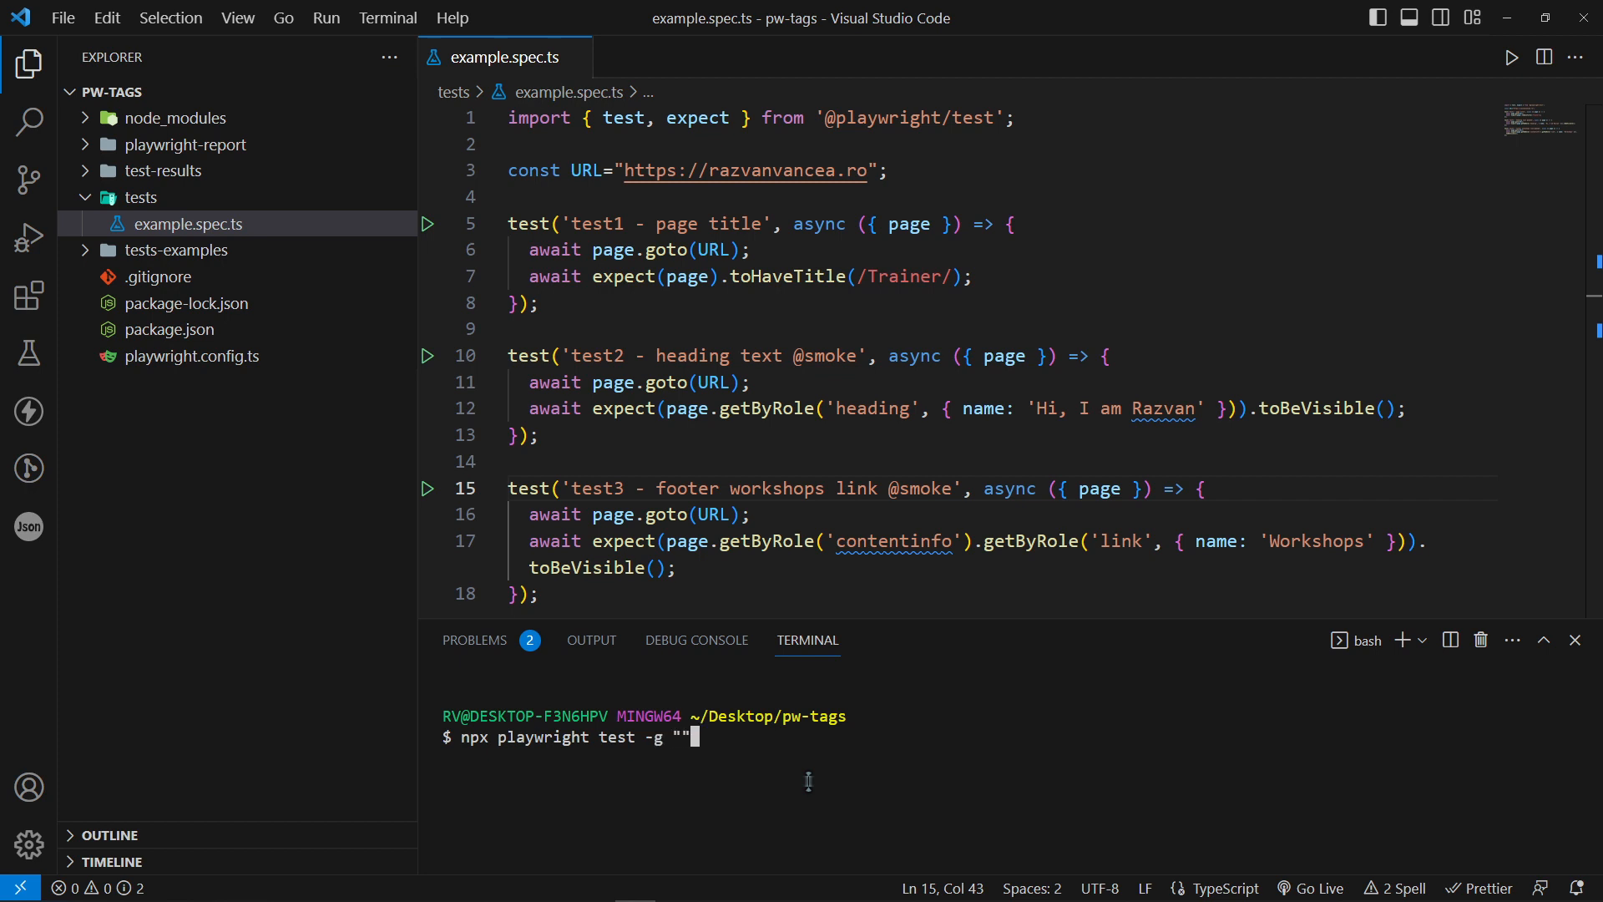
pyautogui.write('@smoke')
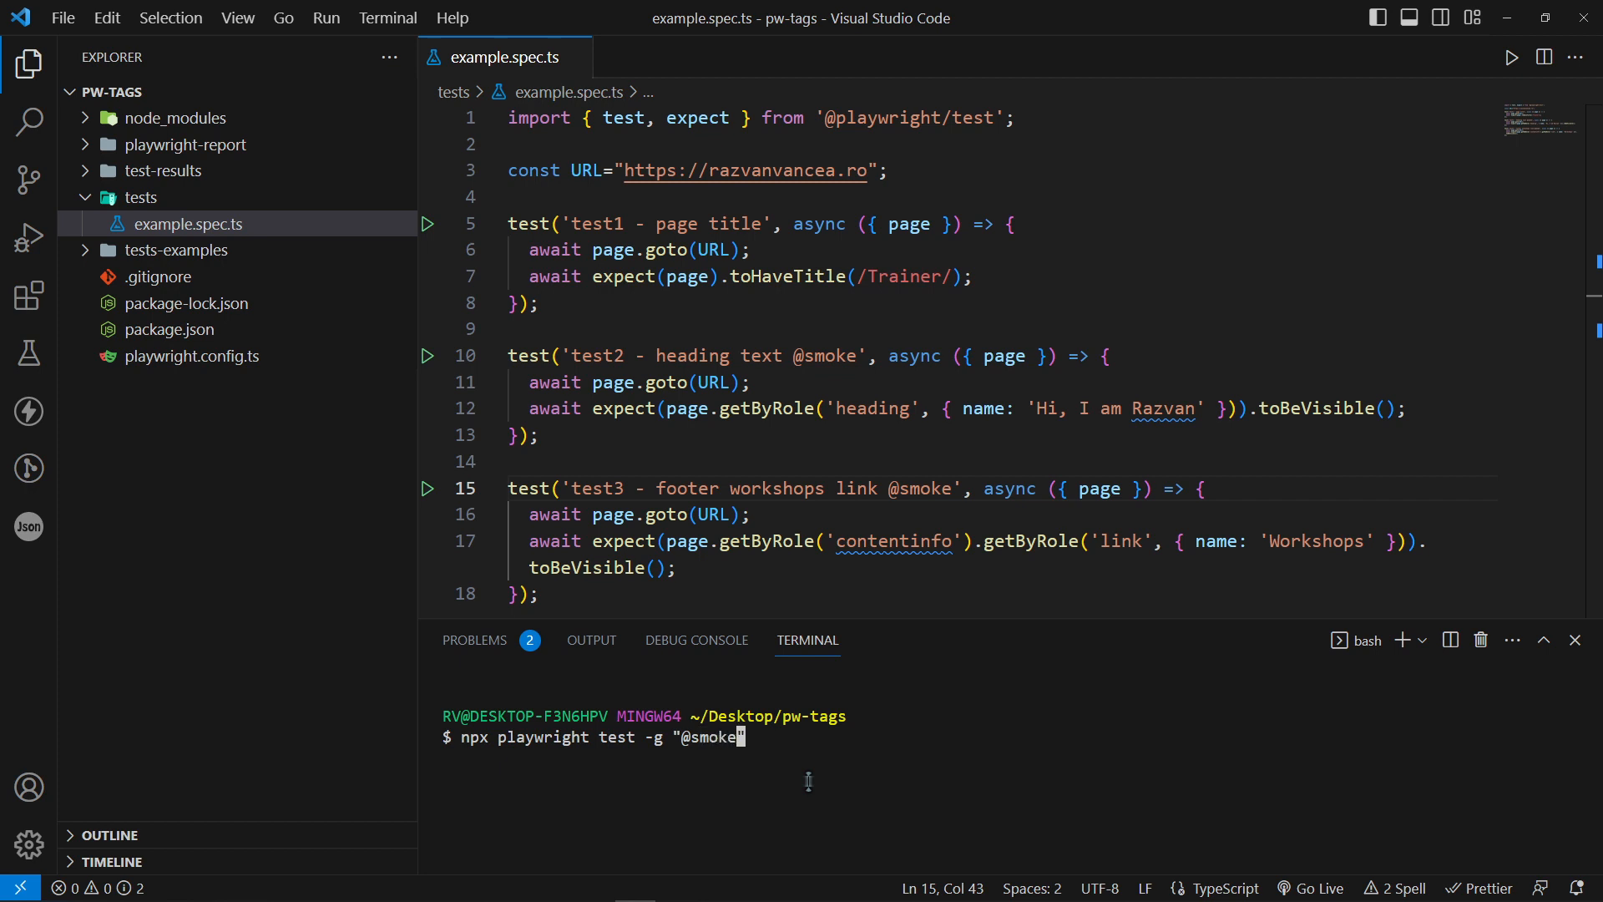
pyautogui.write('"')
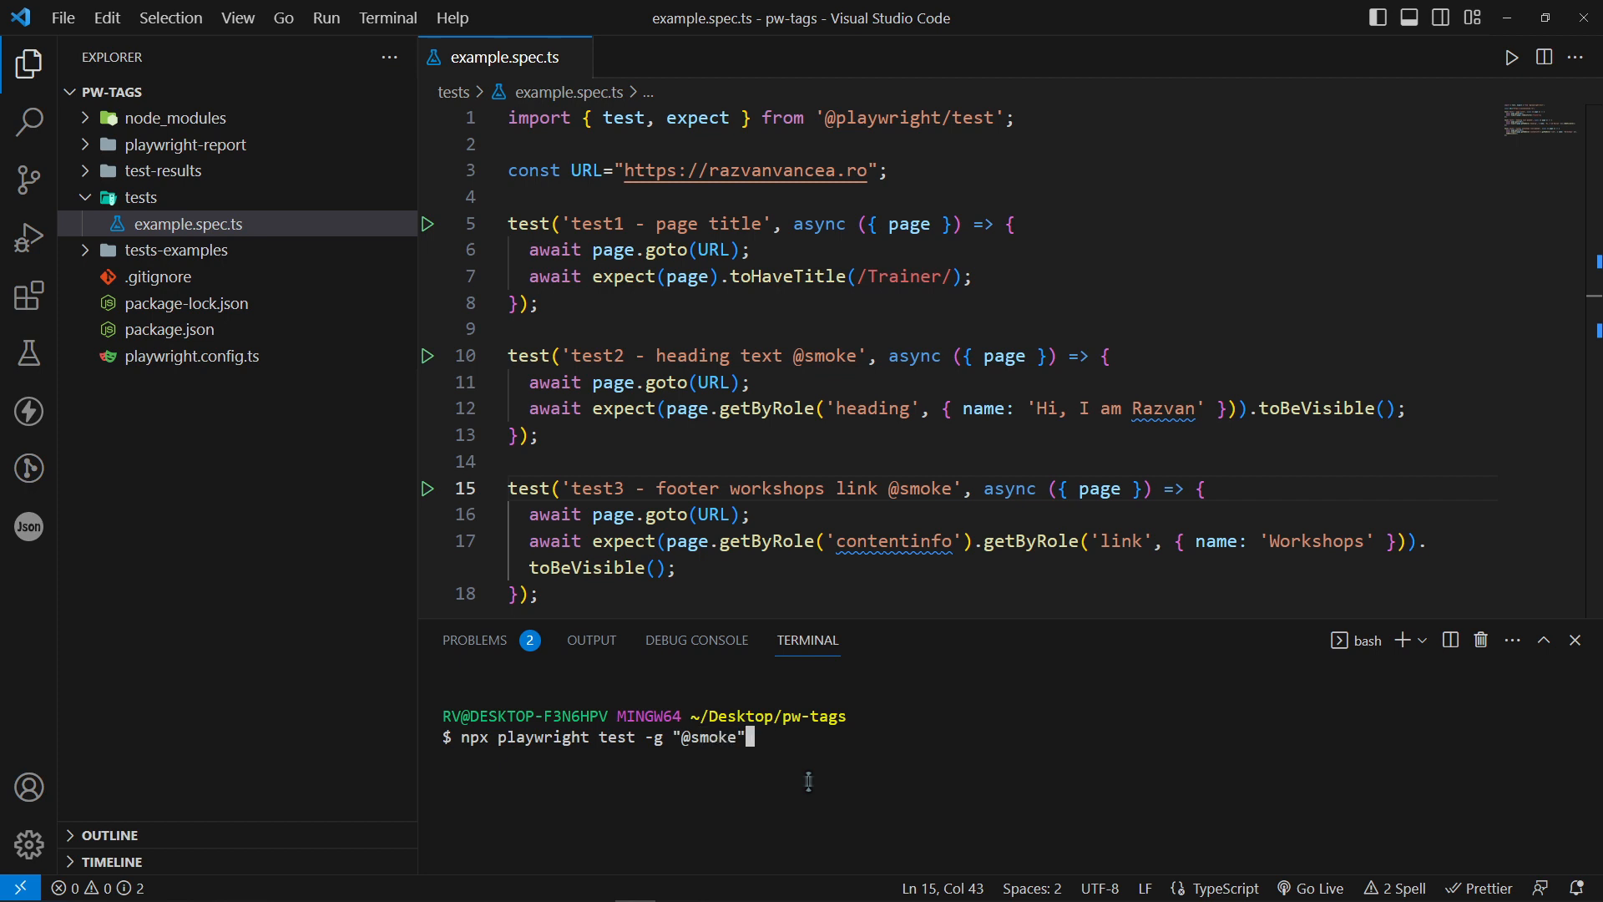
pyautogui.press('Enter')
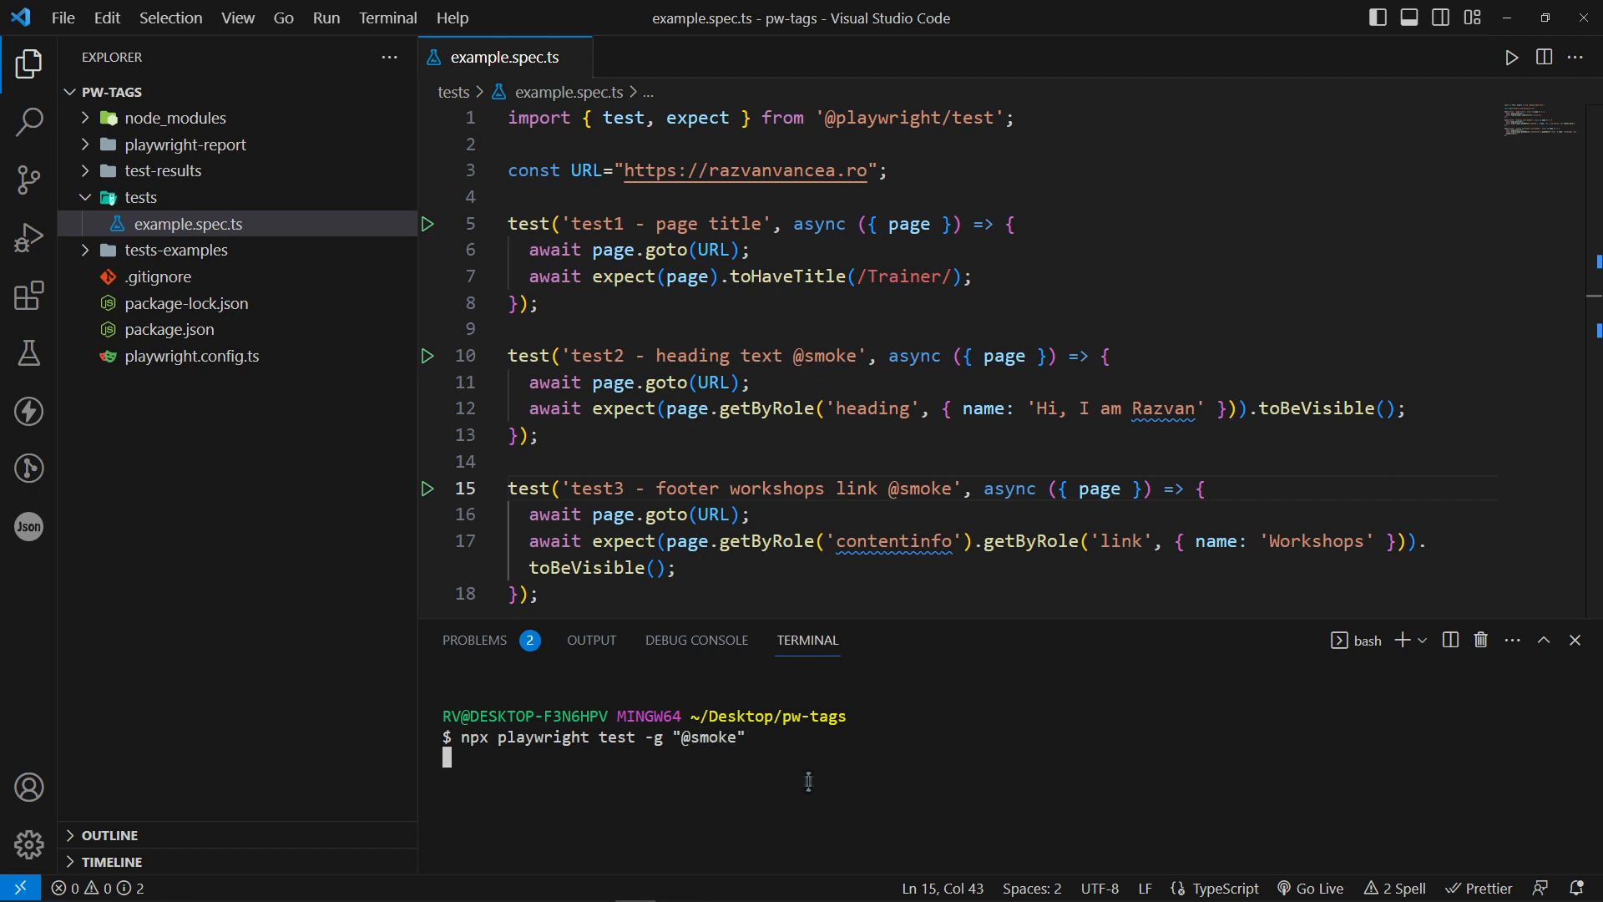
pyautogui.press('Enter')
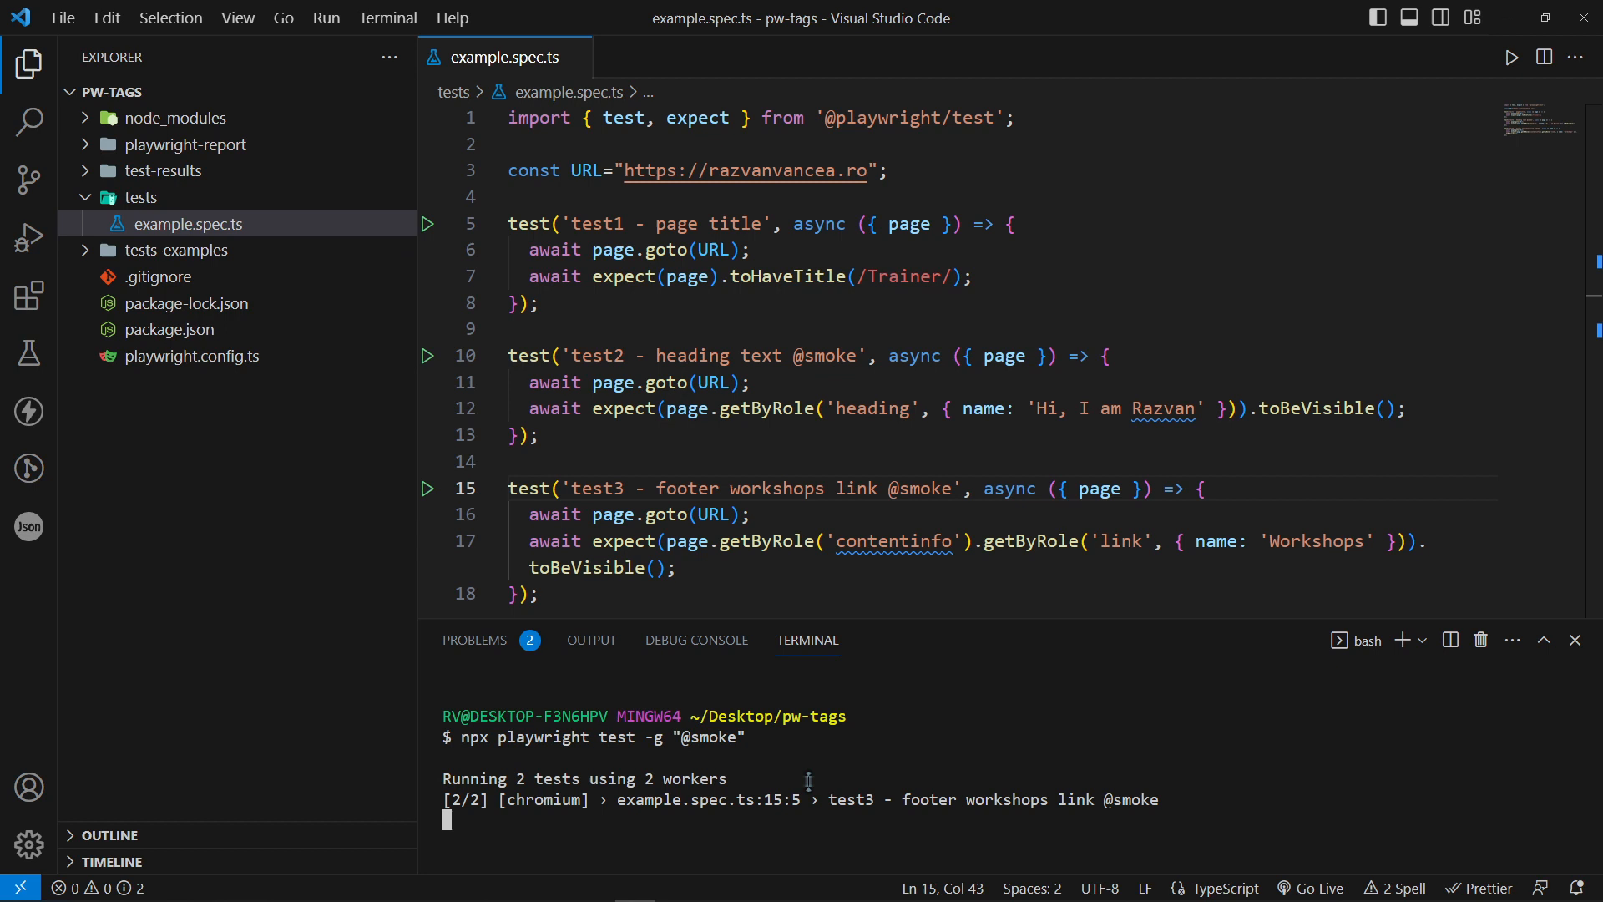
pyautogui.moveTo(809, 748)
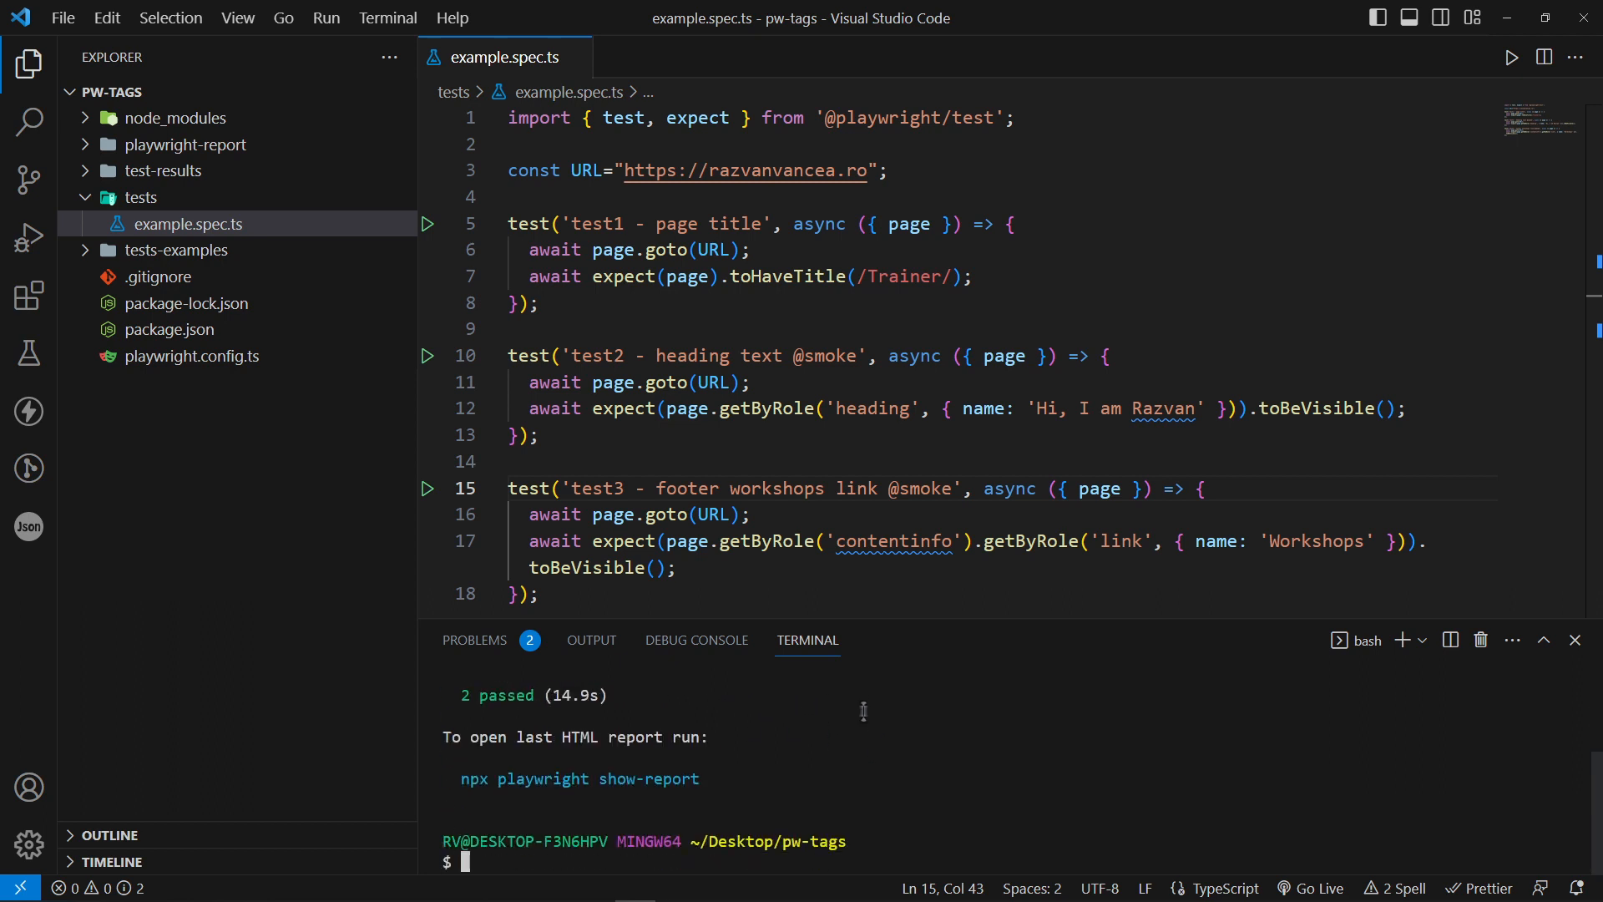
pyautogui.moveTo(846, 797)
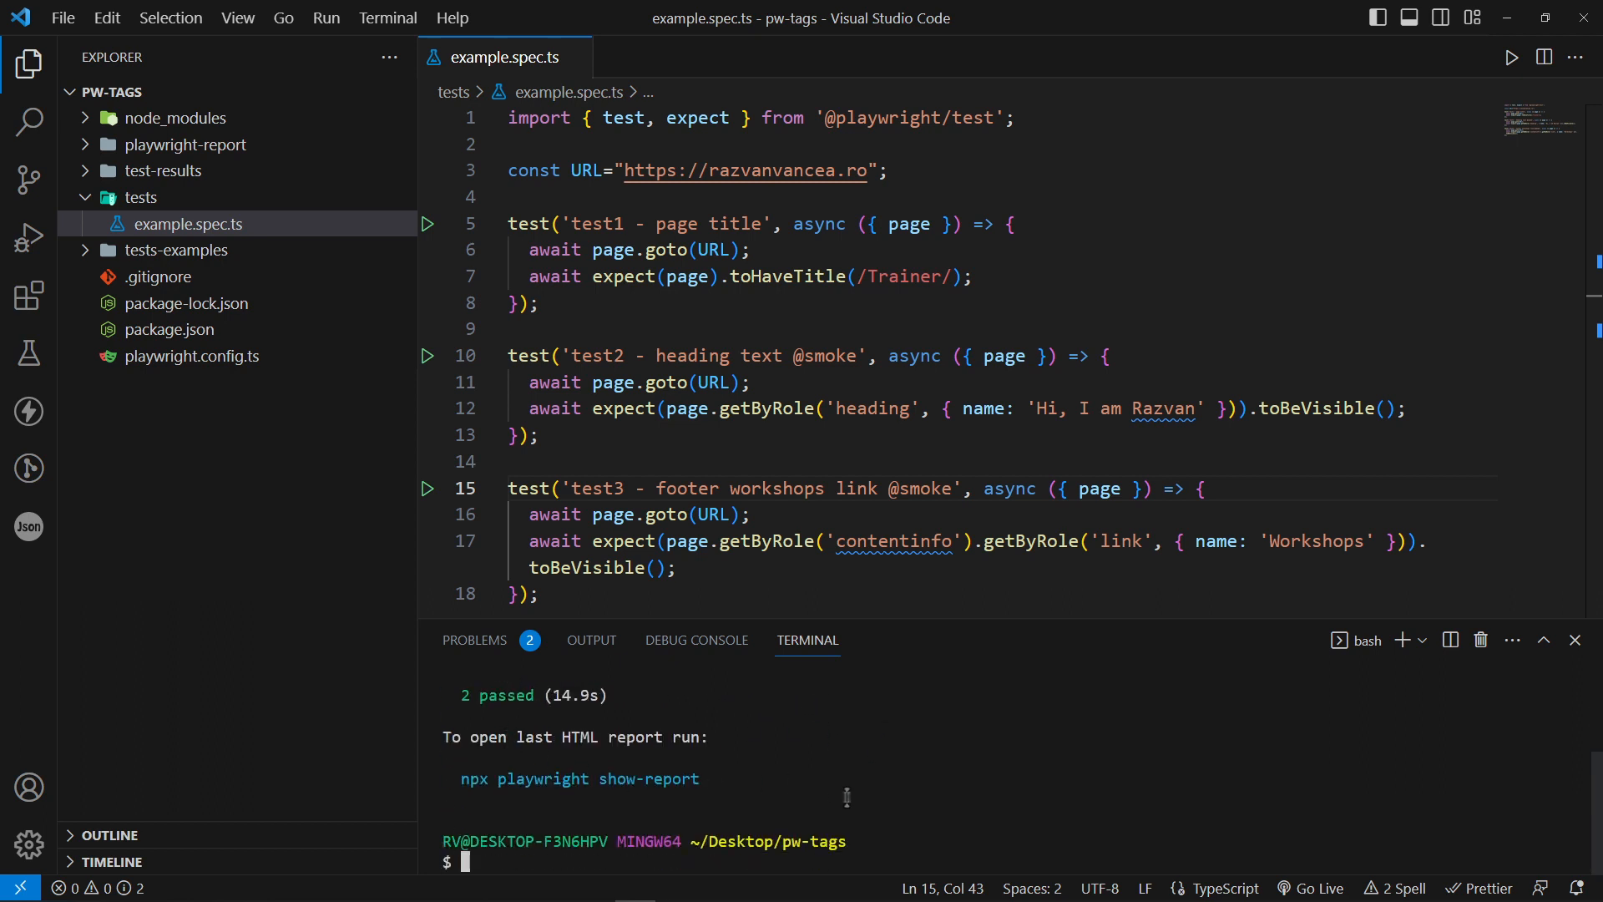
pyautogui.moveTo(856, 734)
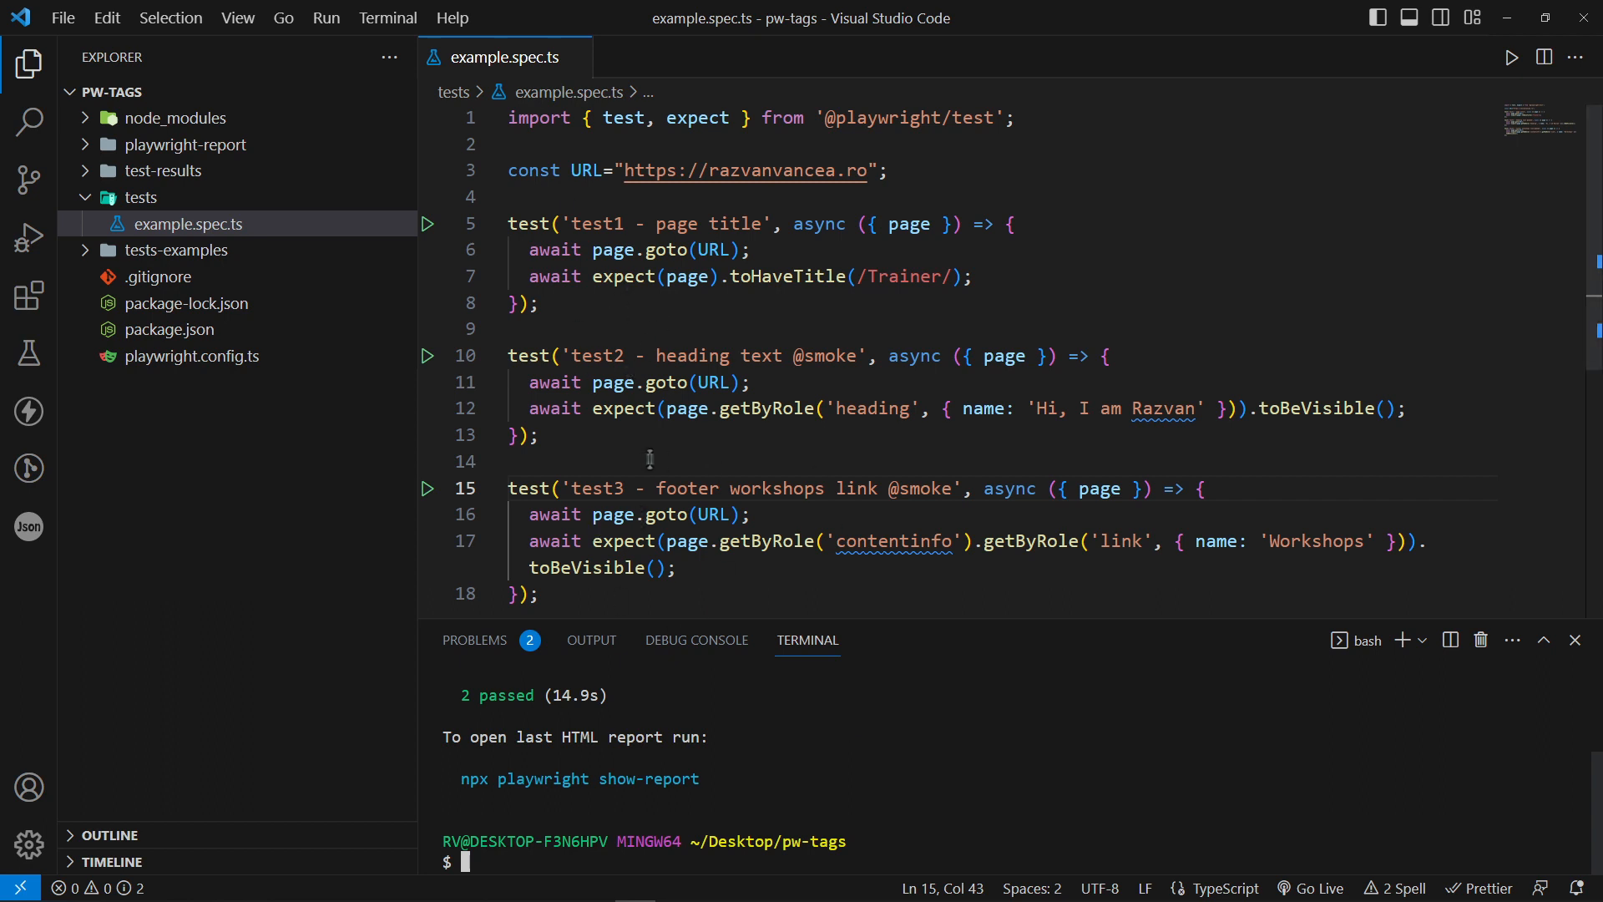
pyautogui.write('npx playwright test -g "@smoke"')
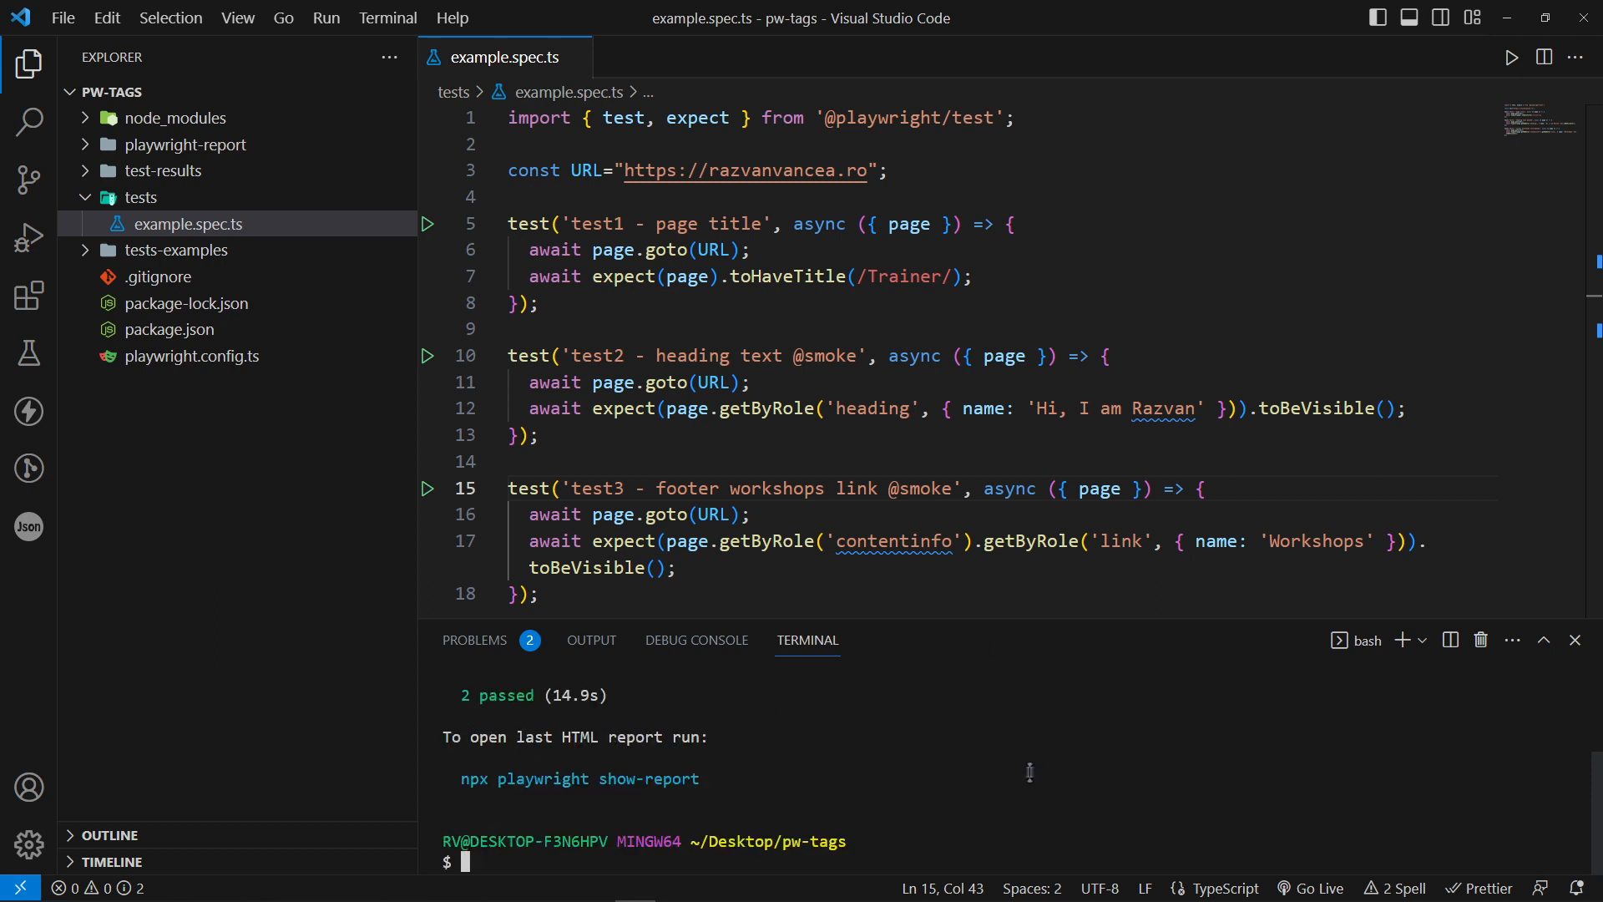
pyautogui.moveTo(980, 776)
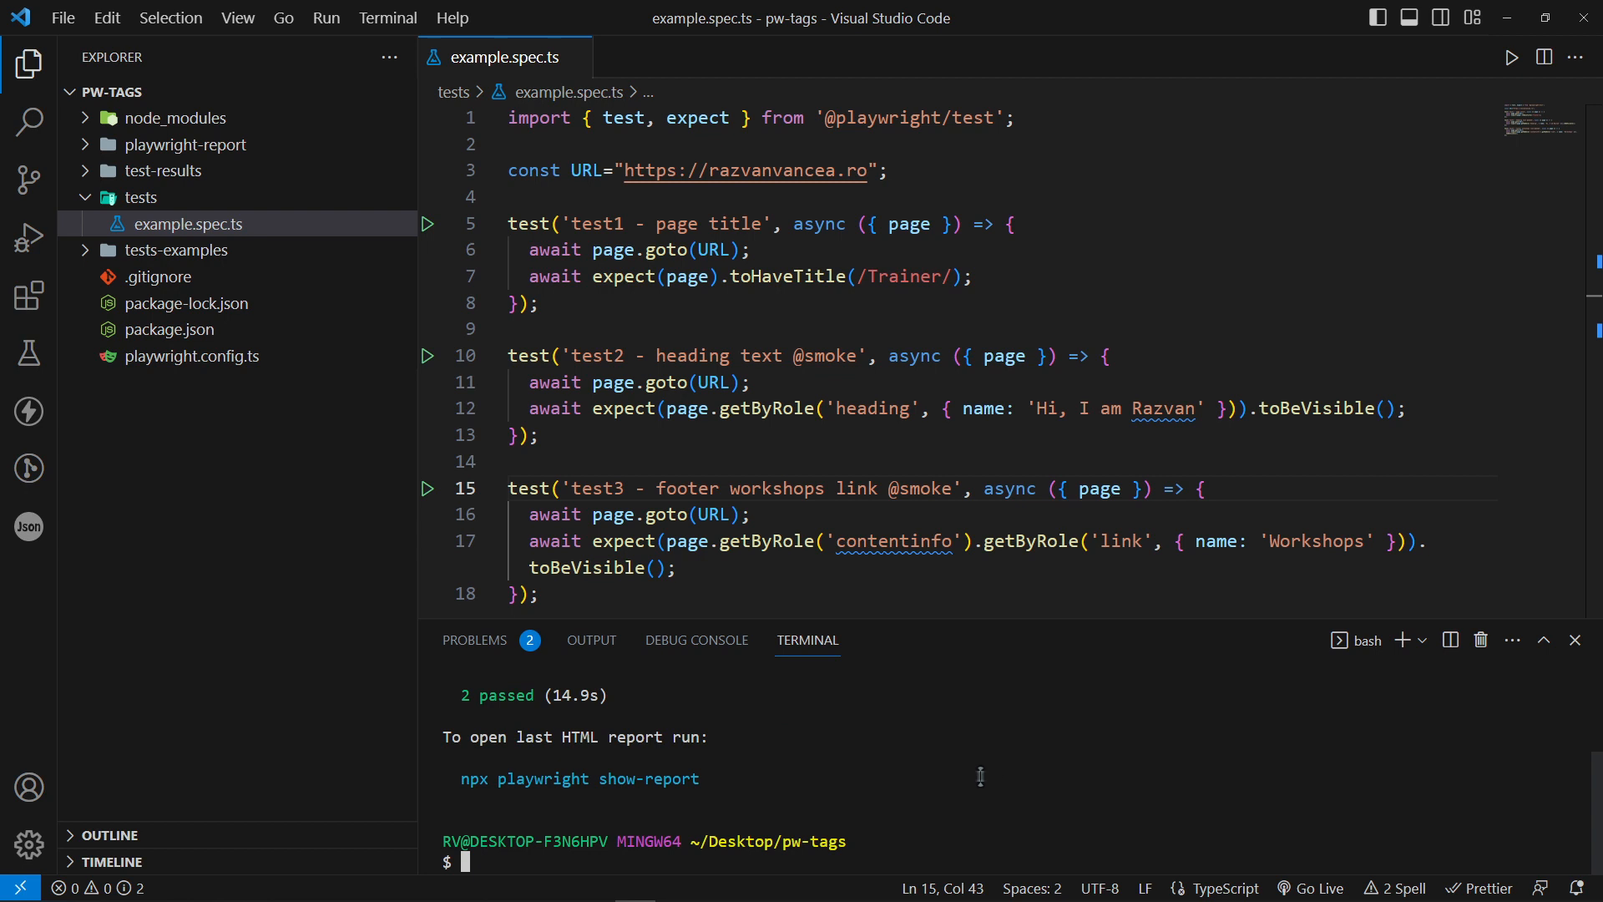
pyautogui.moveTo(949, 752)
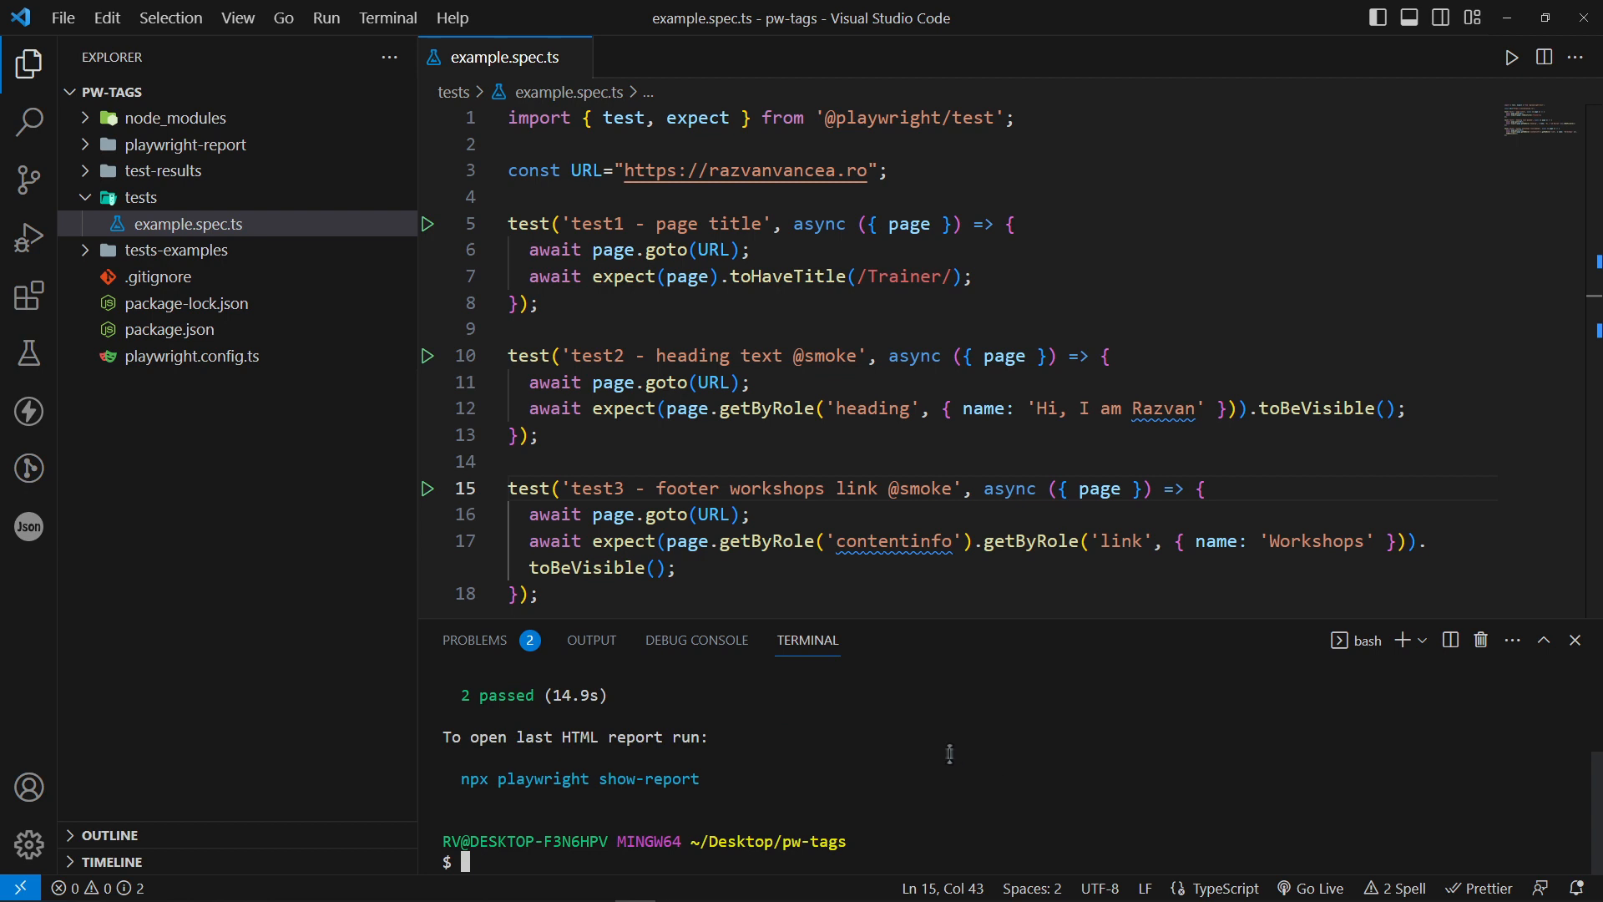
pyautogui.moveTo(910, 756)
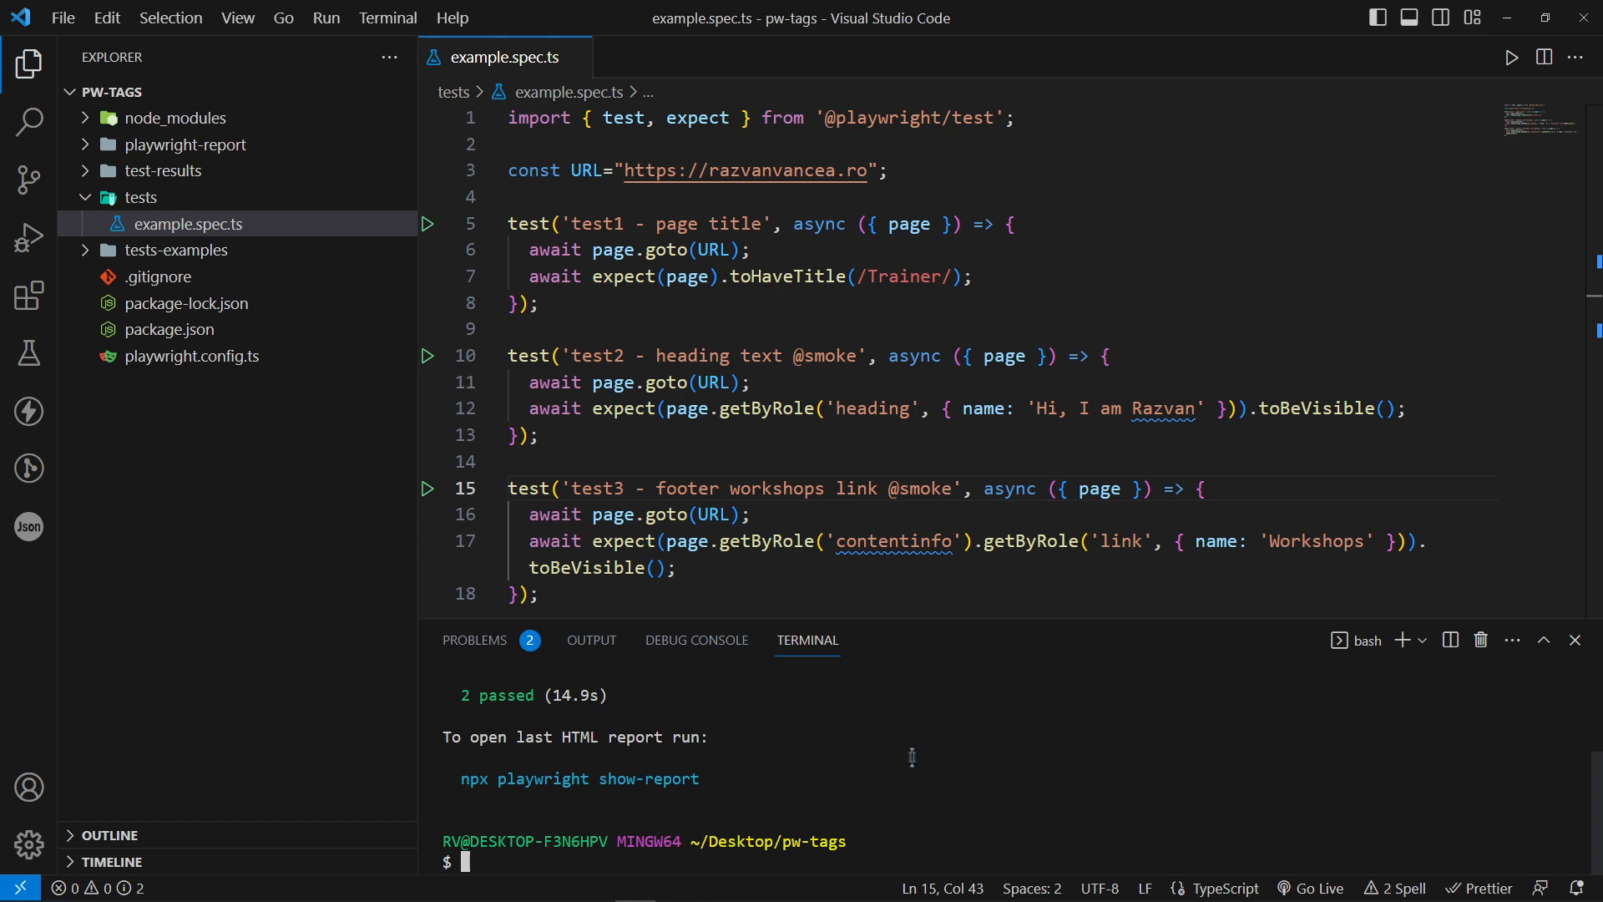
pyautogui.moveTo(948, 791)
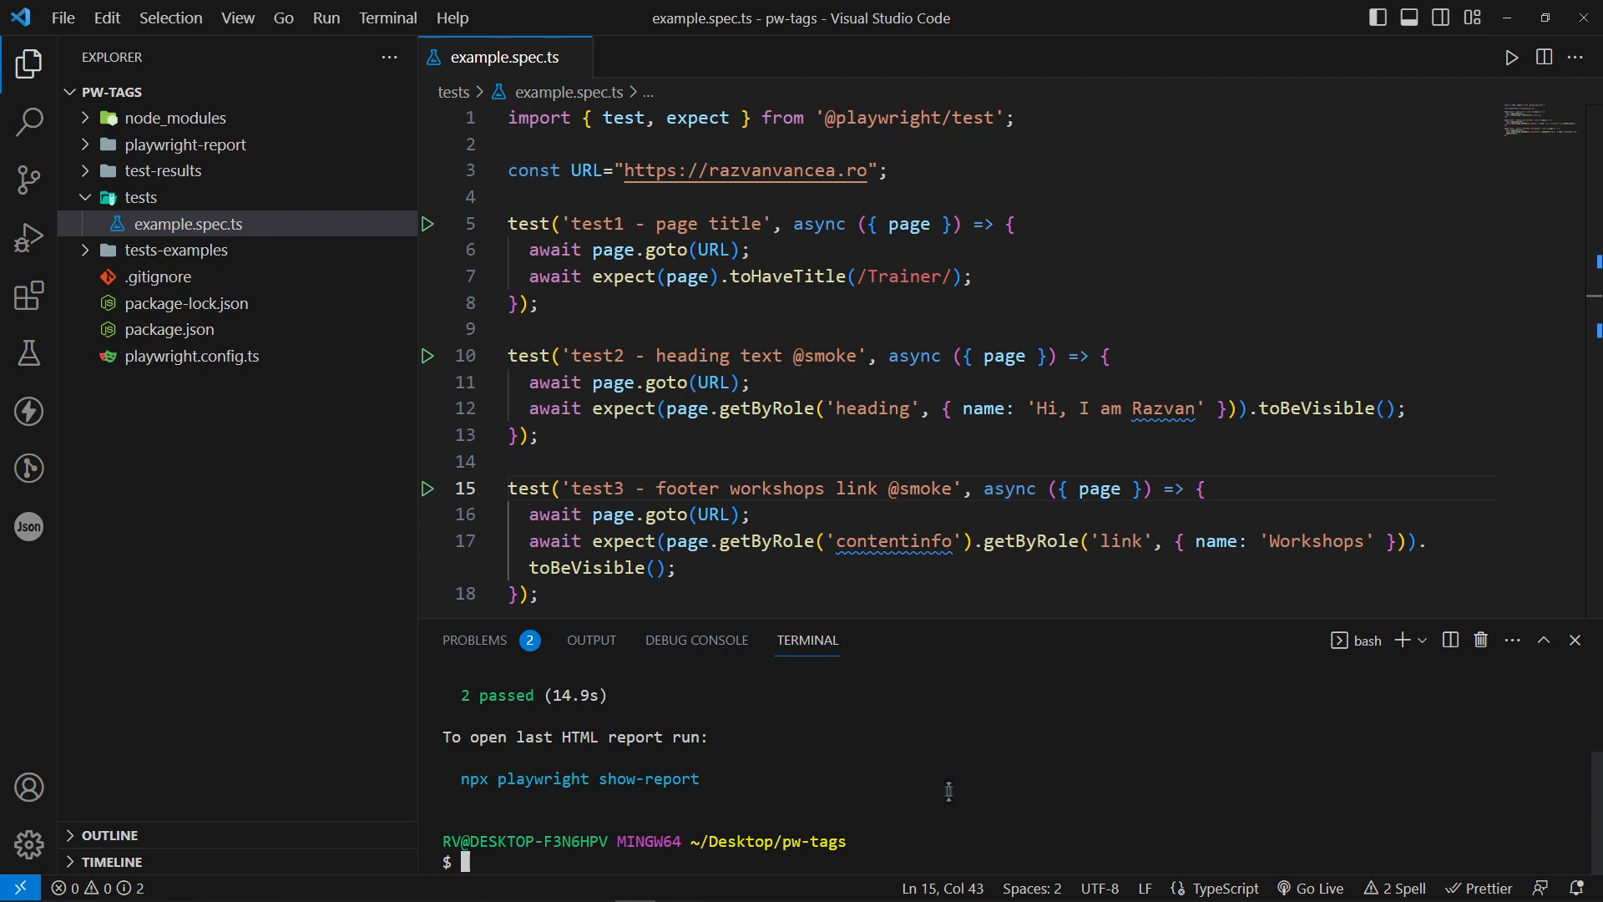
pyautogui.moveTo(956, 785)
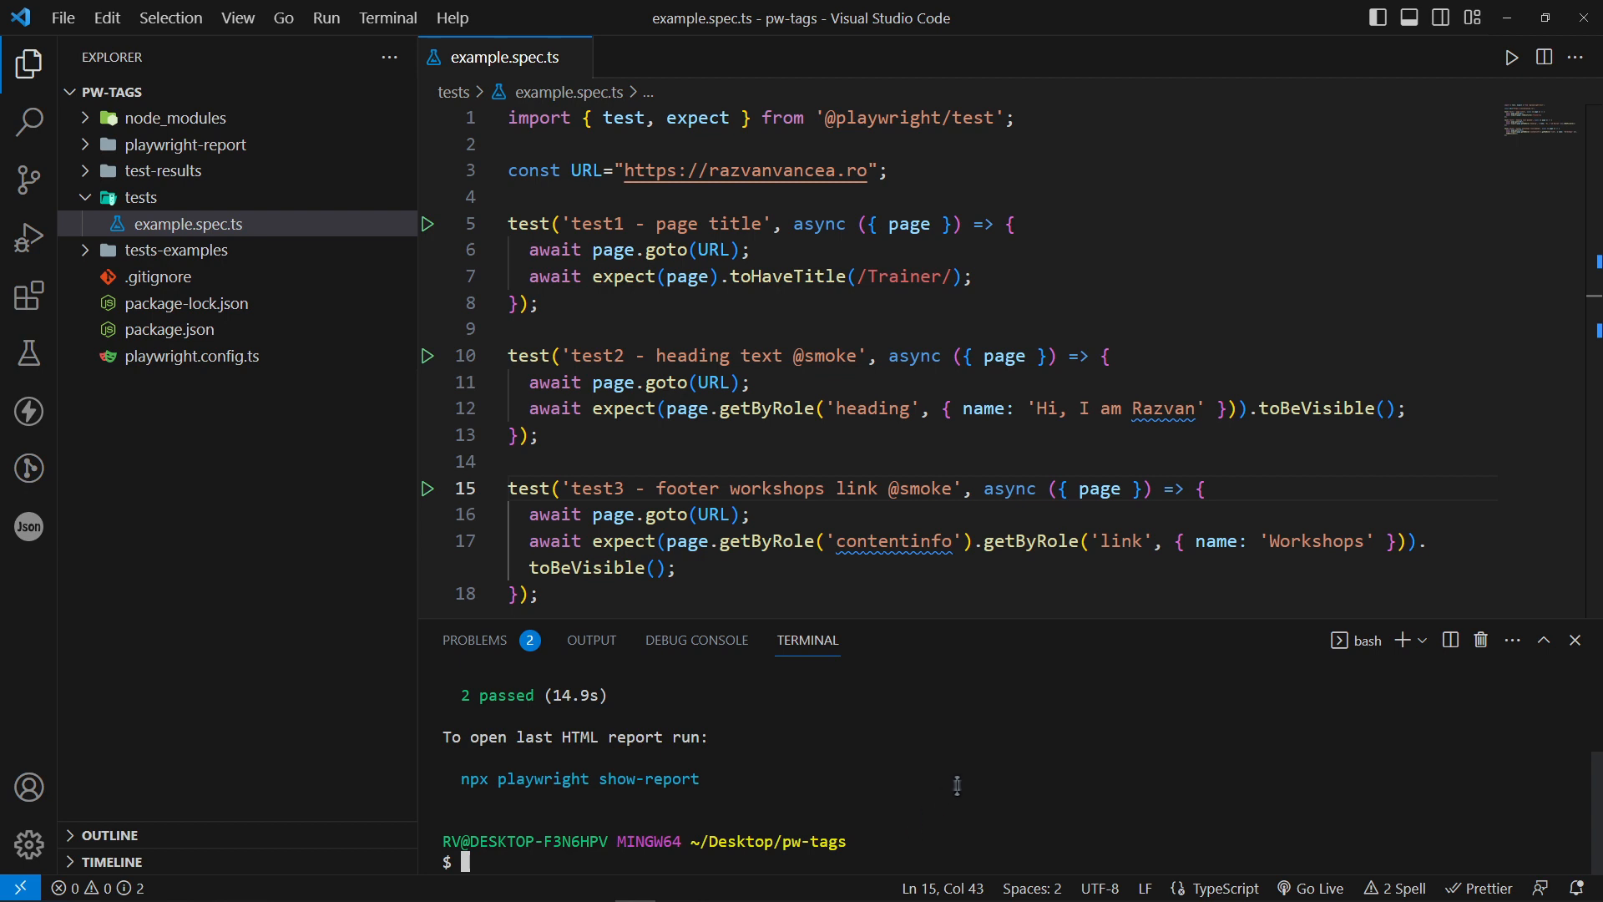
pyautogui.write('npx')
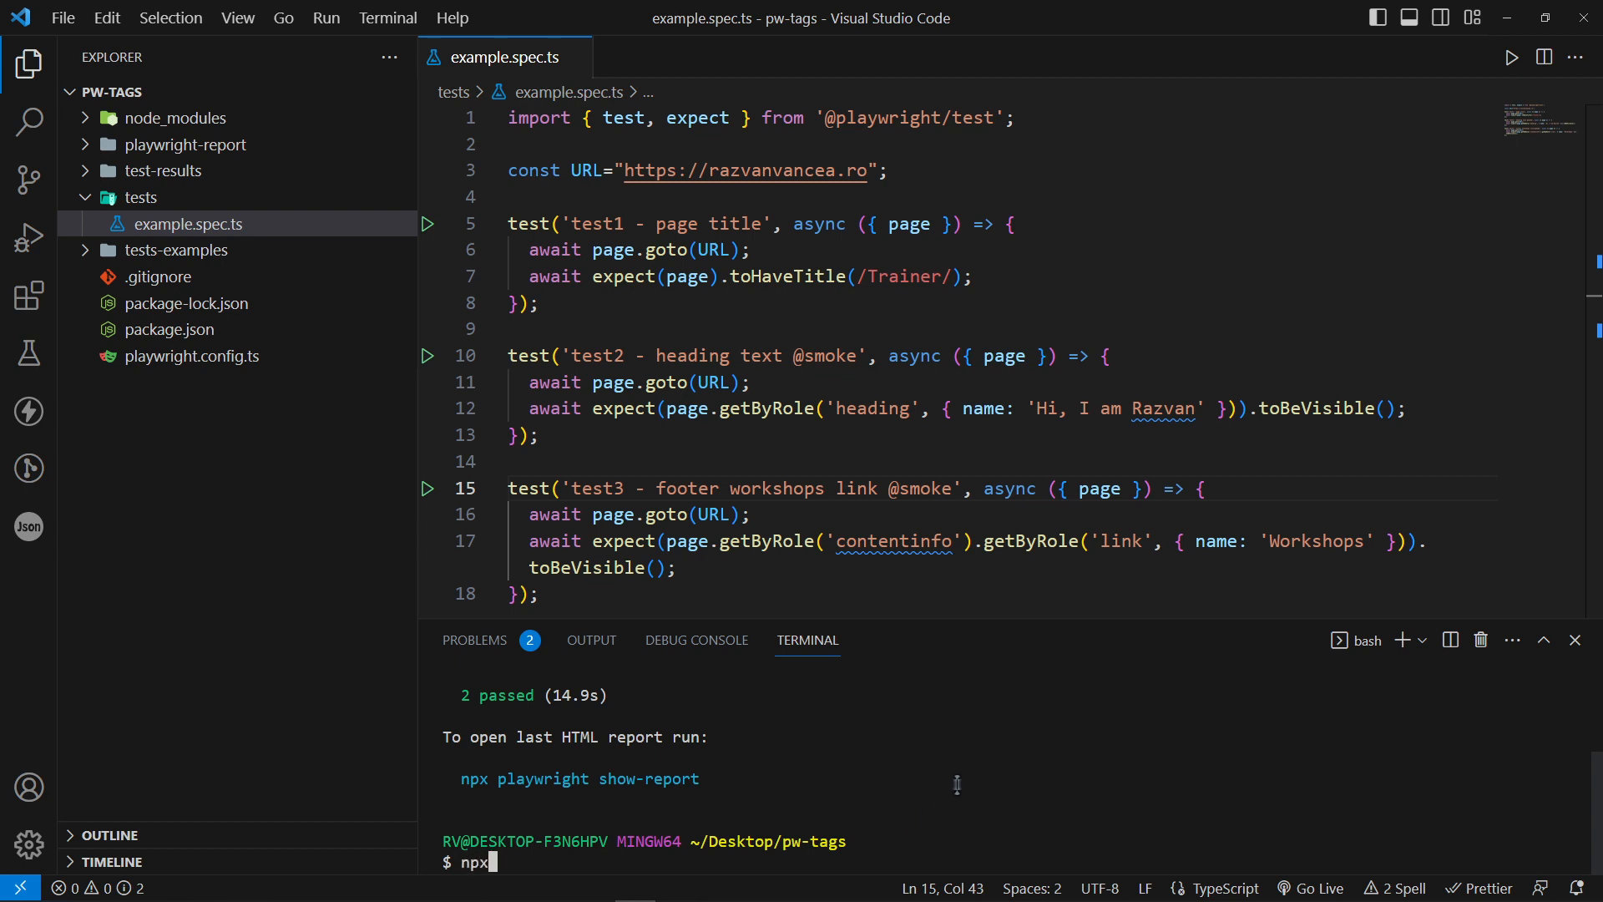
pyautogui.write('playwright test')
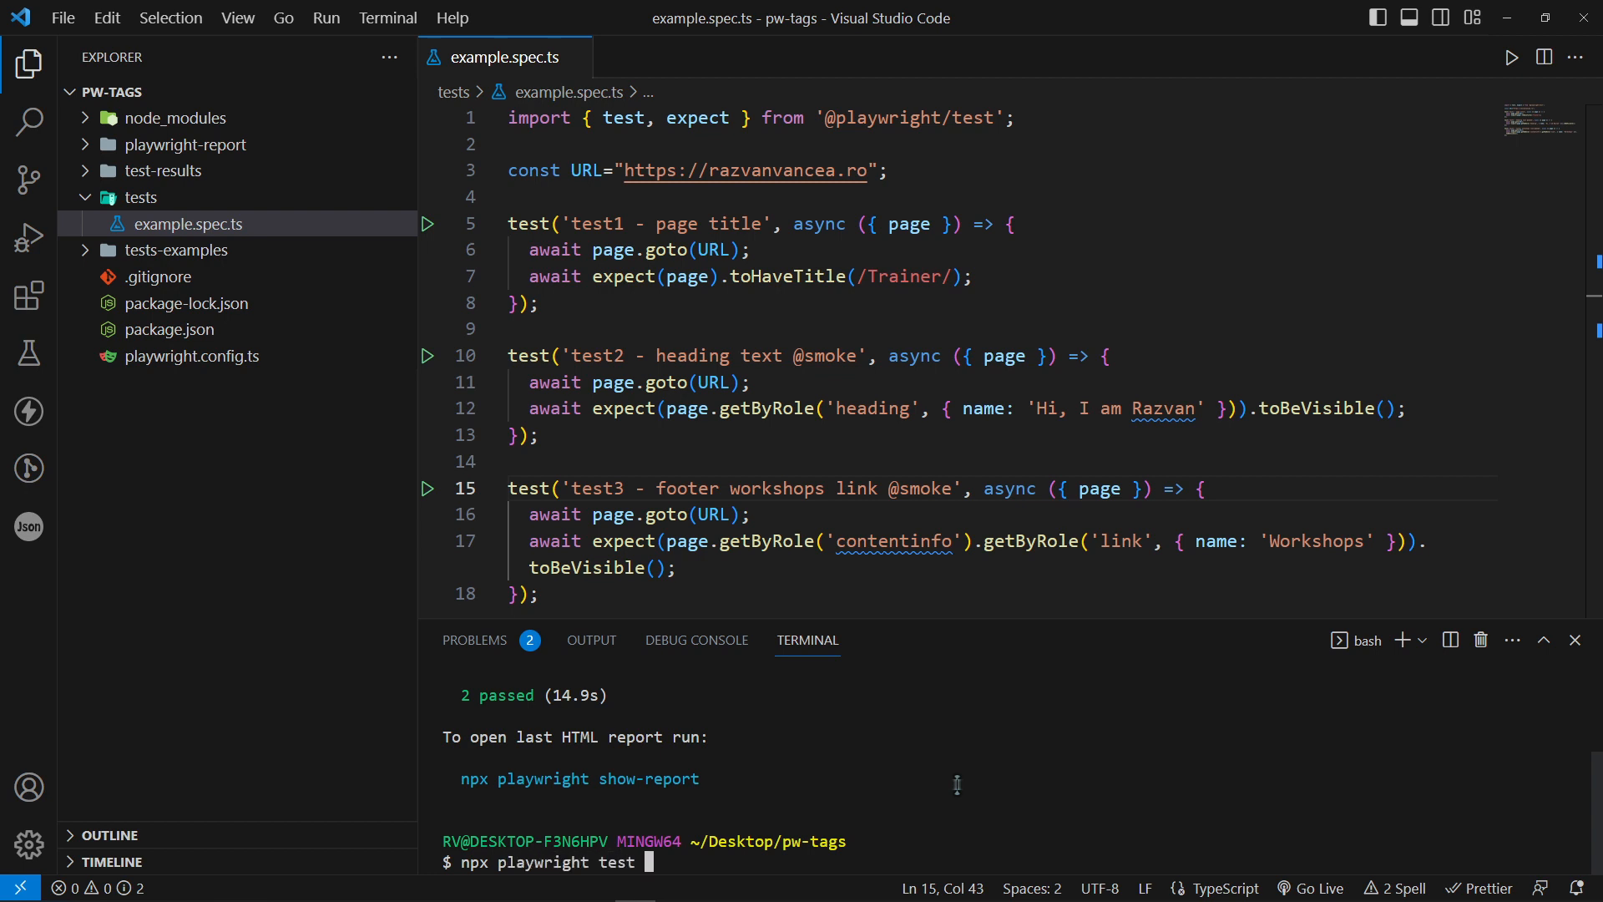
pyautogui.write('--')
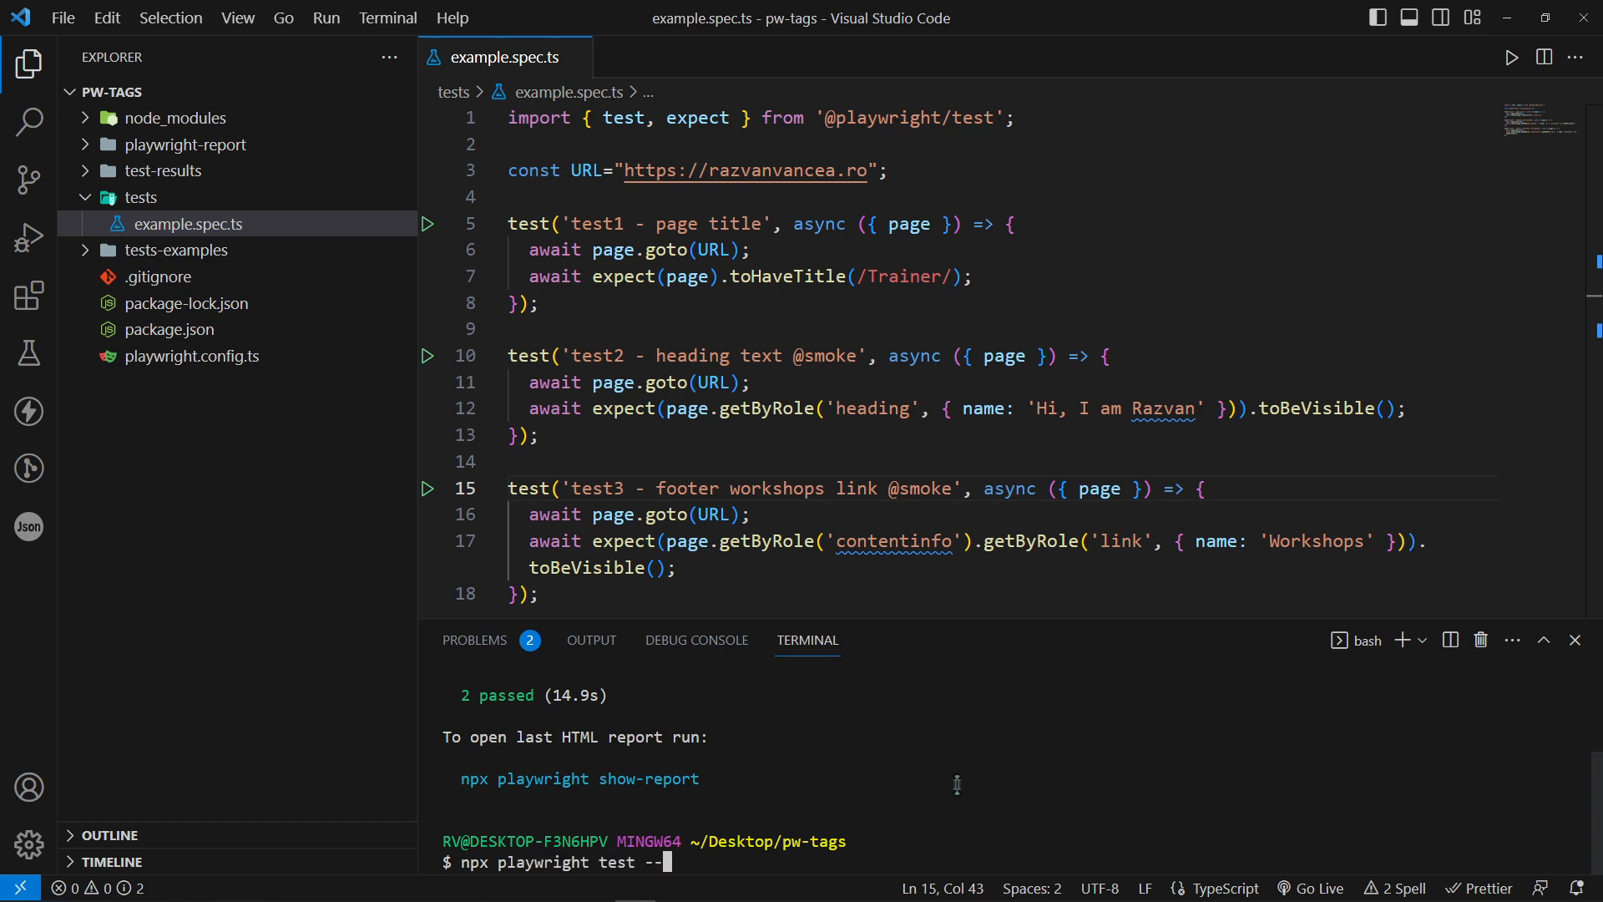
pyautogui.write('grep-invert')
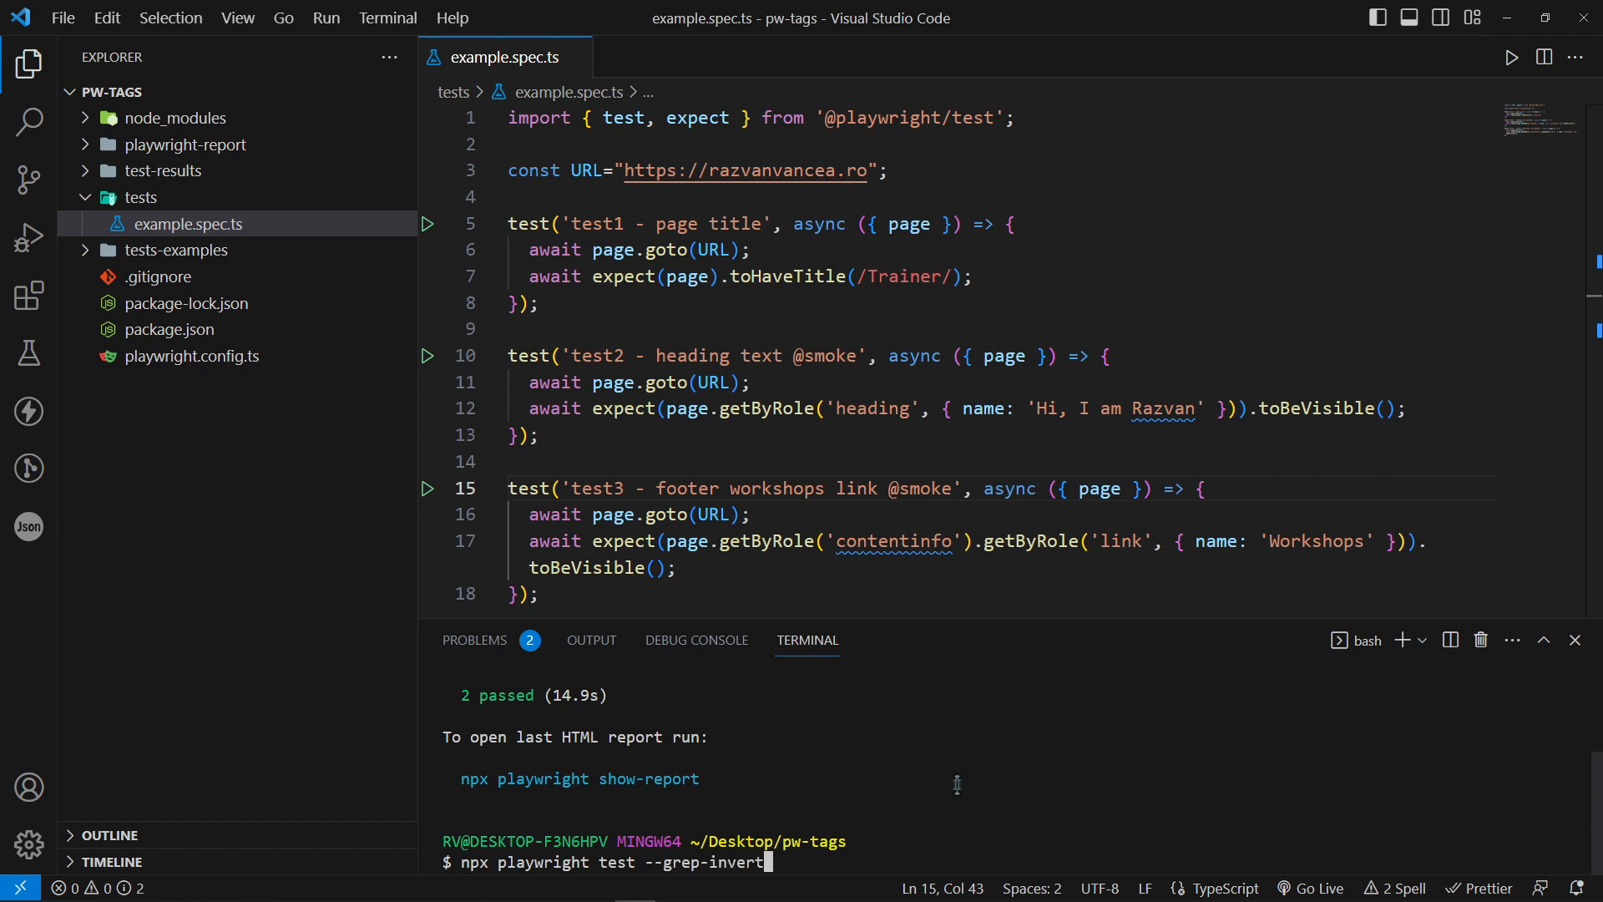
pyautogui.write('"')
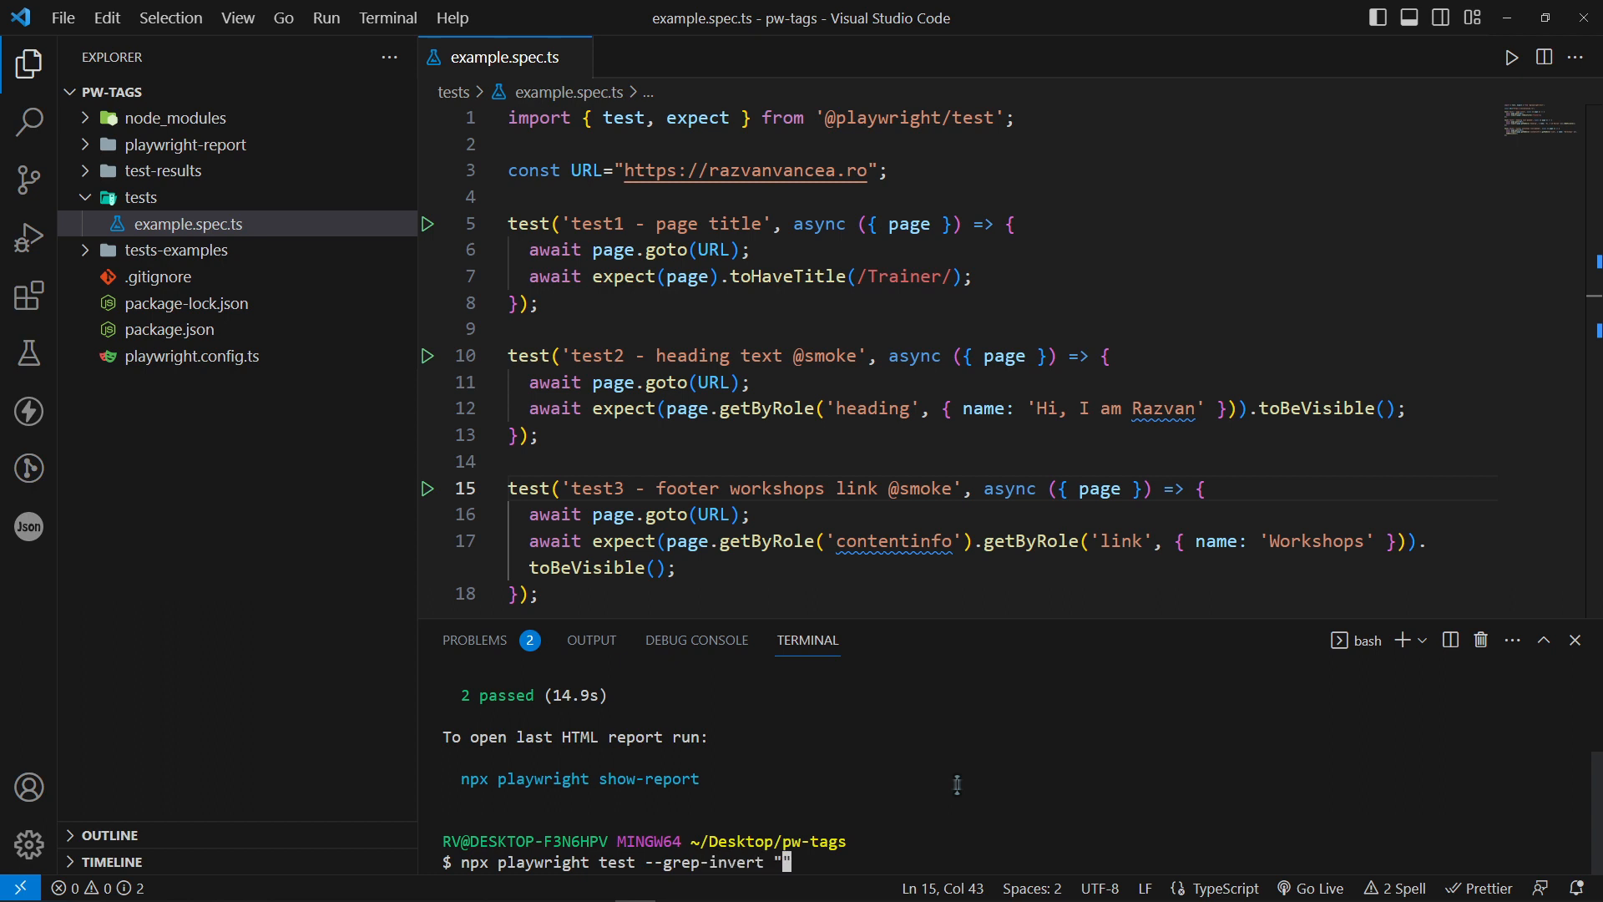
pyautogui.write('@smoke"')
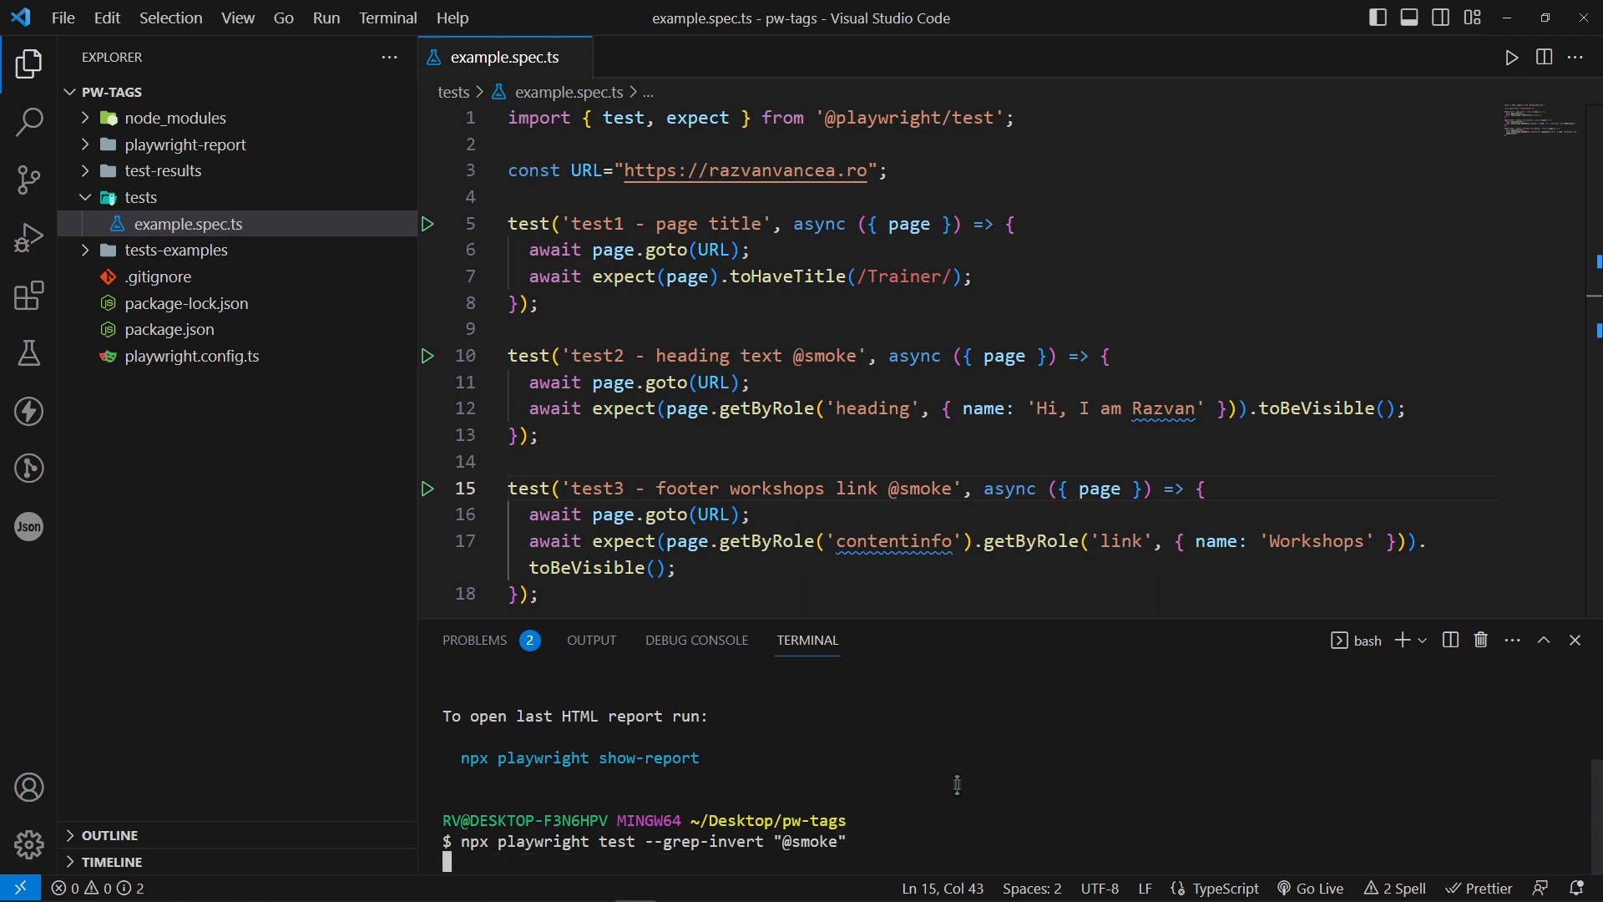
pyautogui.press('Enter')
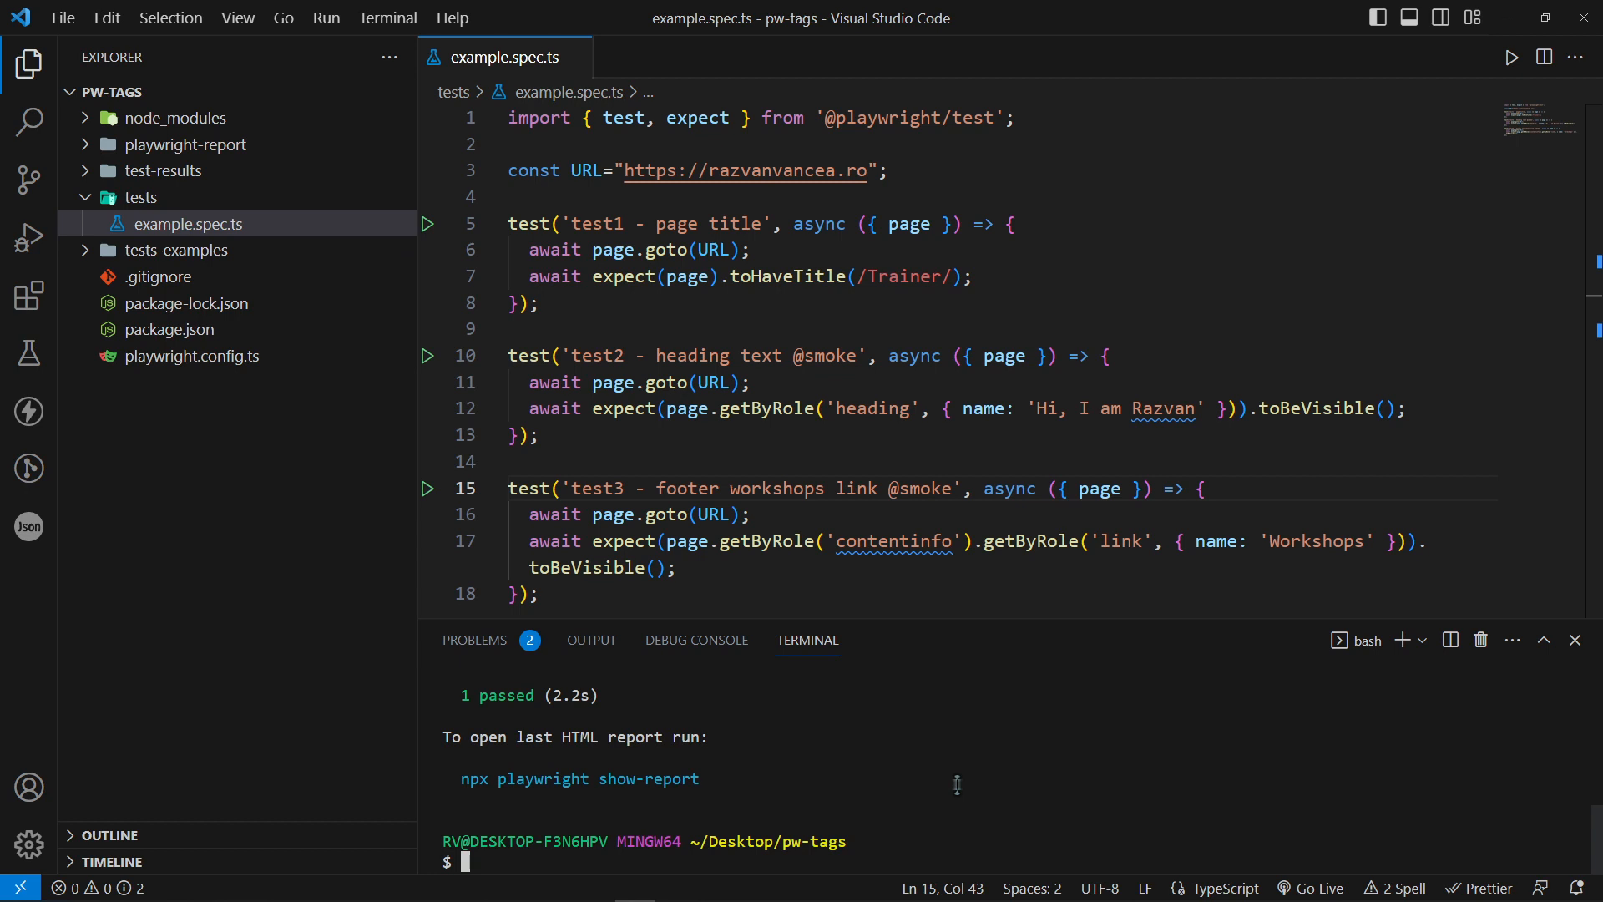
pyautogui.moveTo(902, 797)
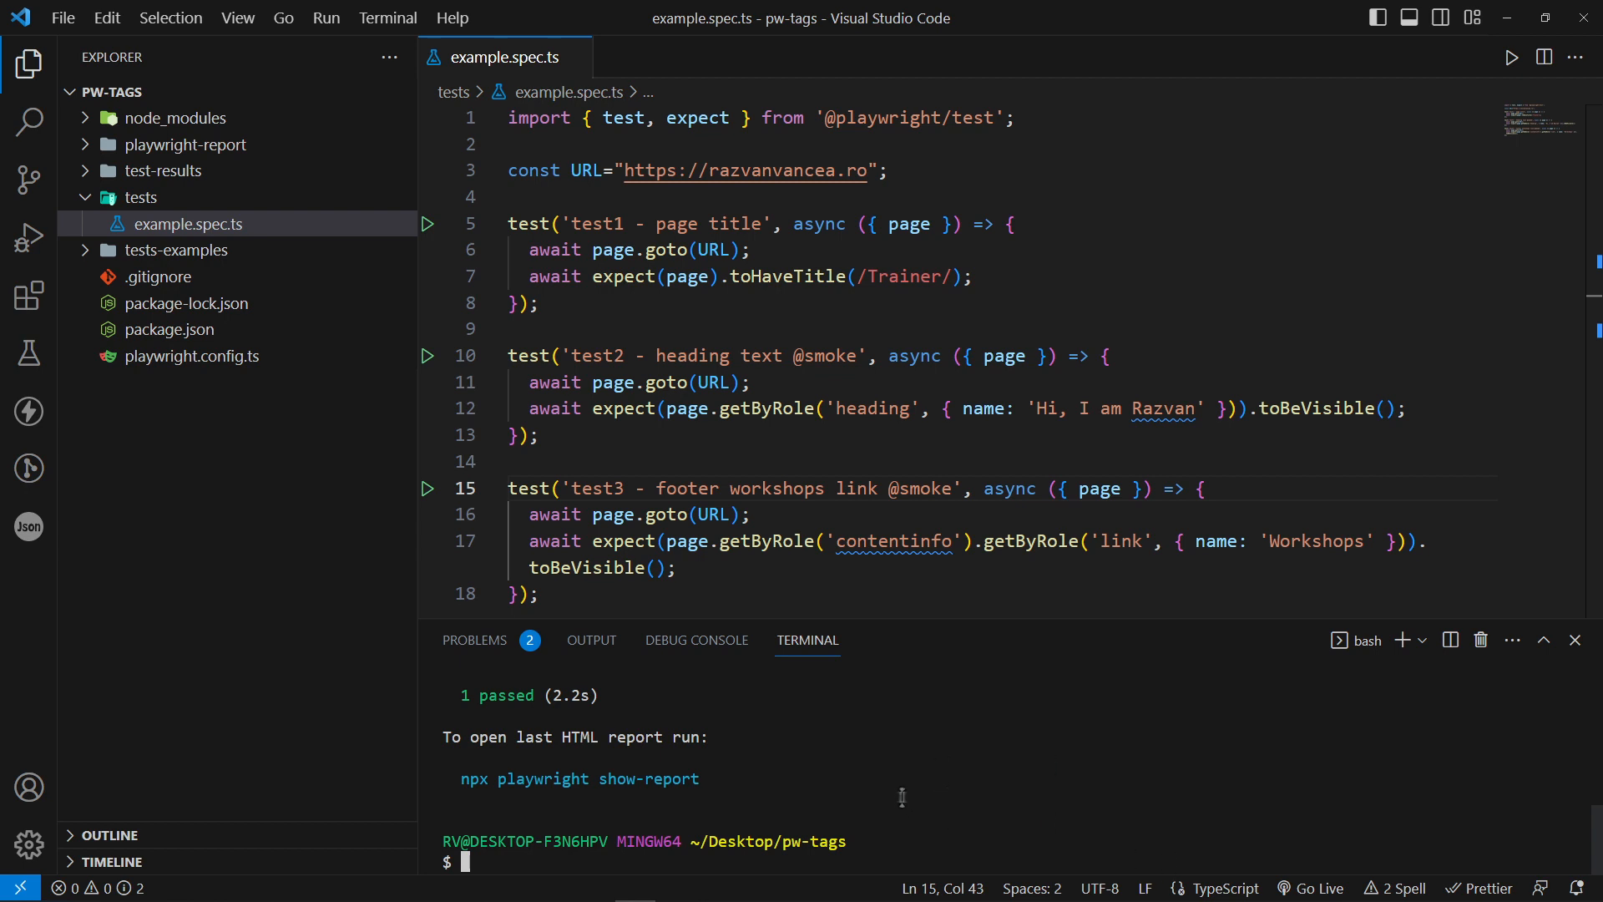
pyautogui.write('npx playwright test --grep-invert "@smoke"')
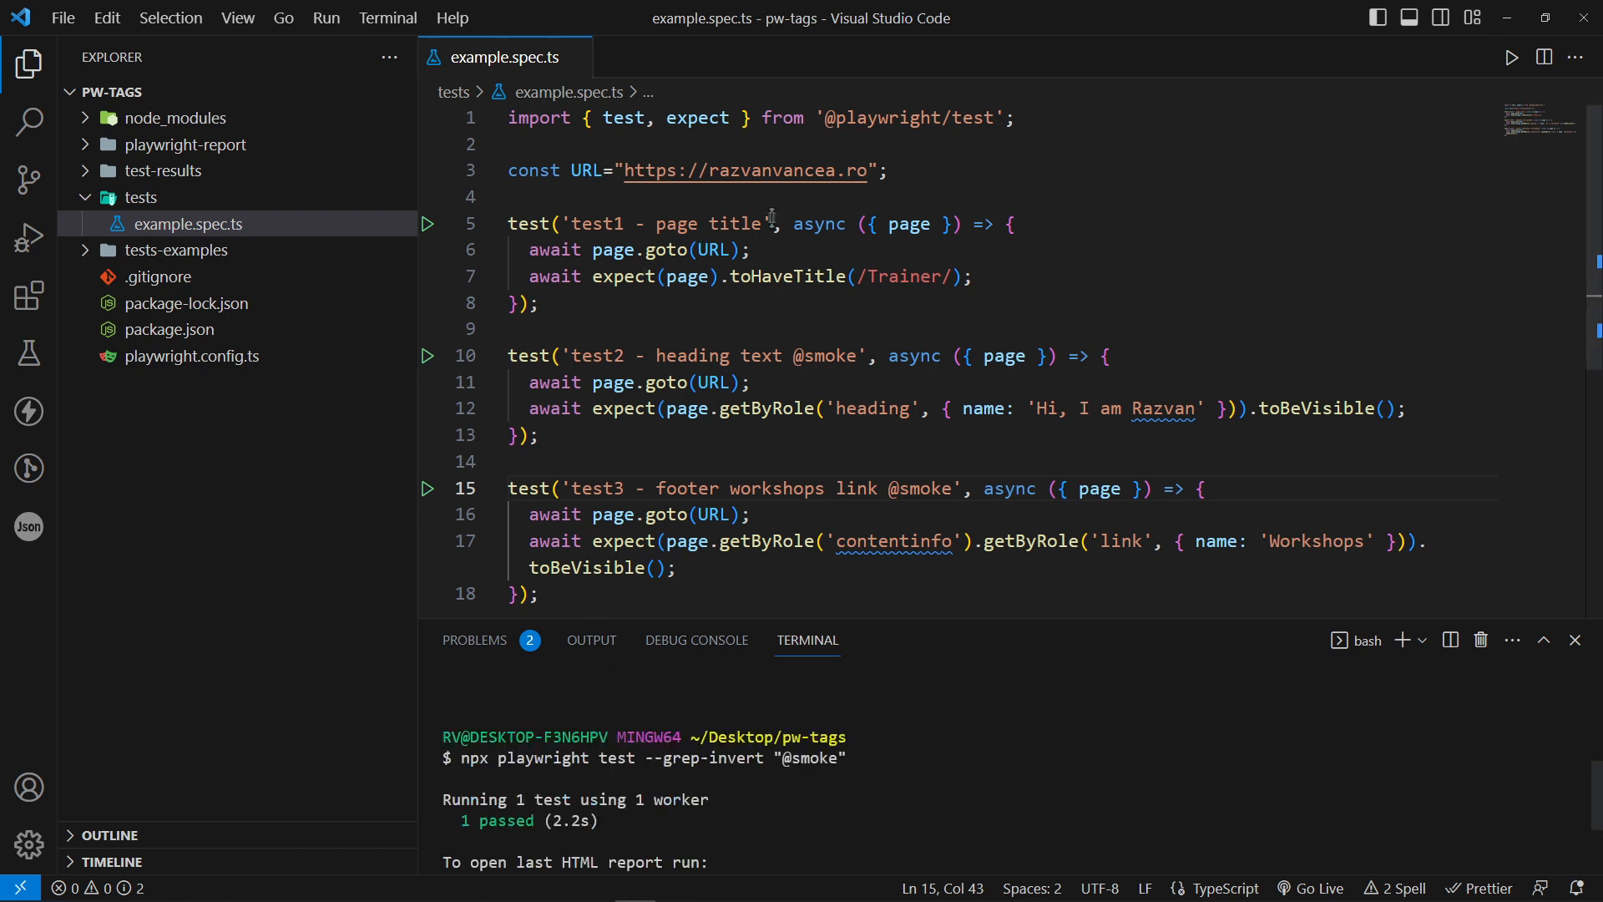